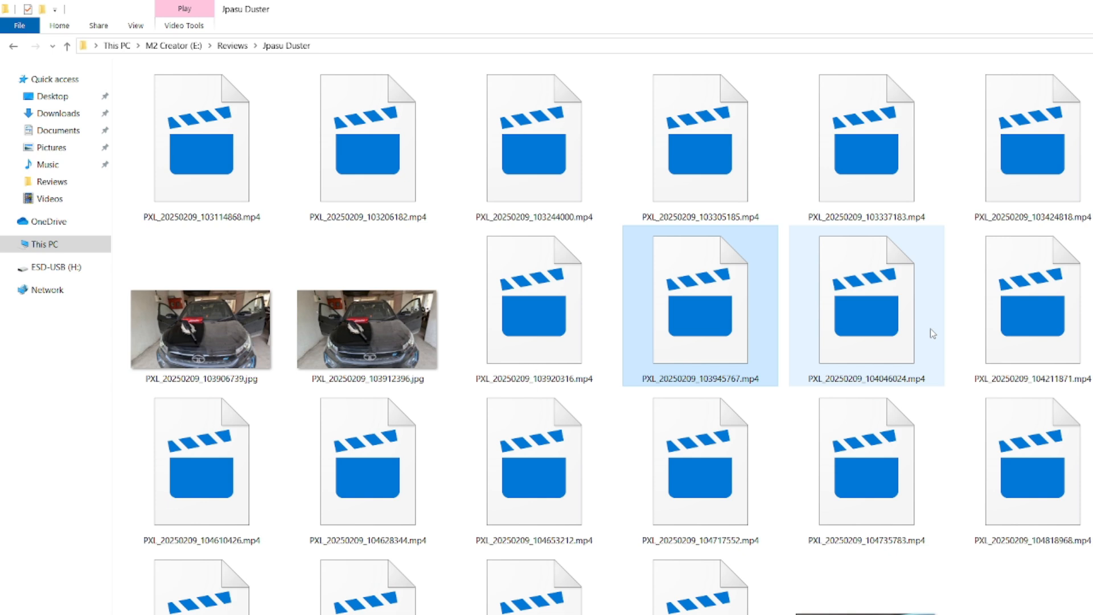
mouse_move(861, 331)
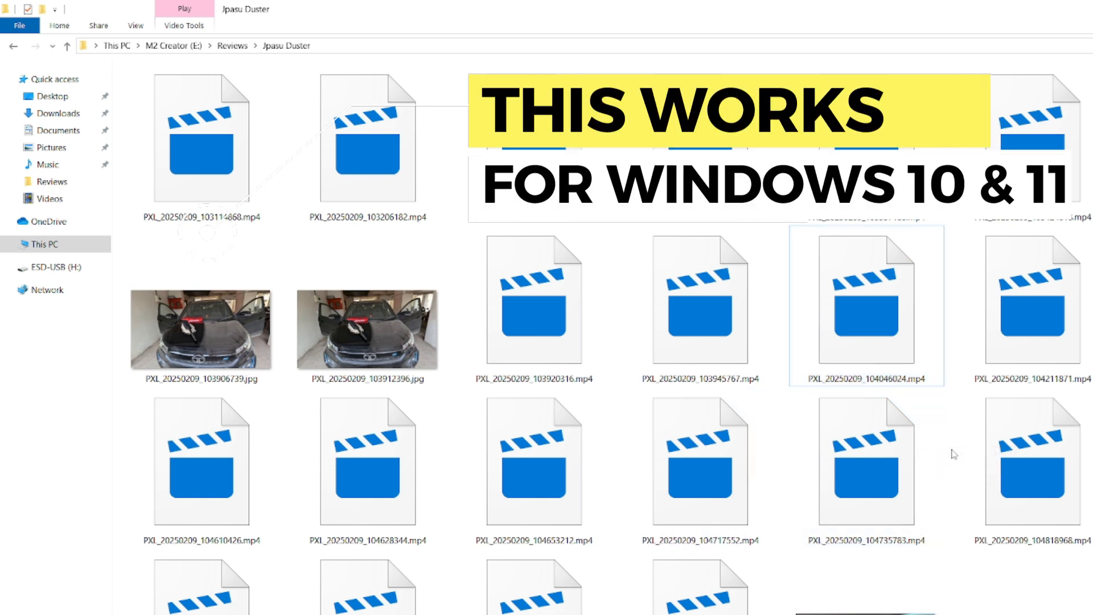
Inspect the second MP4 file's Properties video details, then close without changes
click(866, 460)
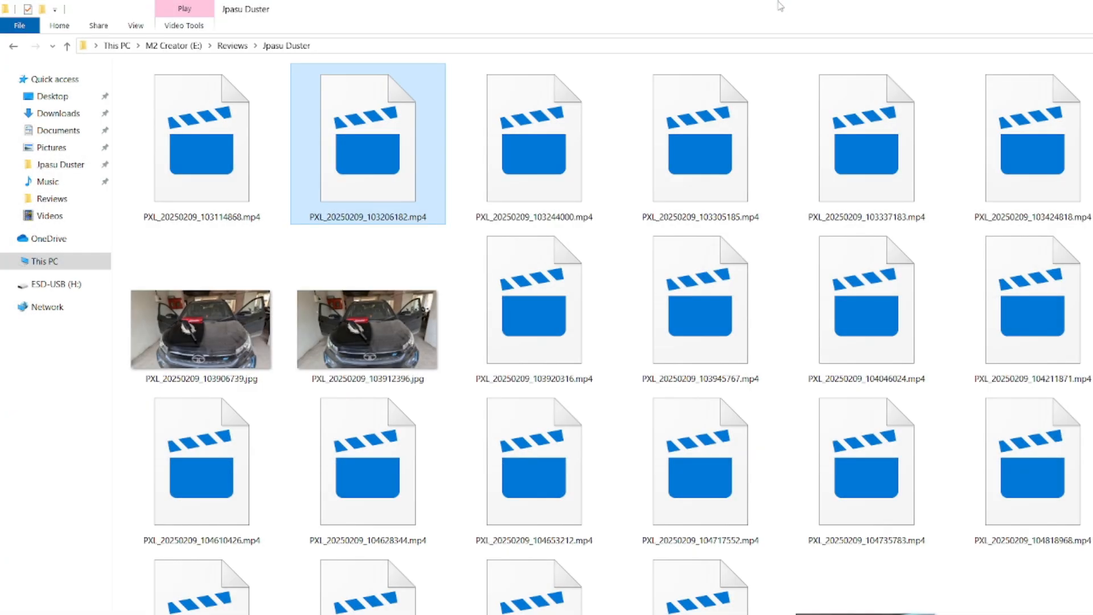
mouse_move(338, 99)
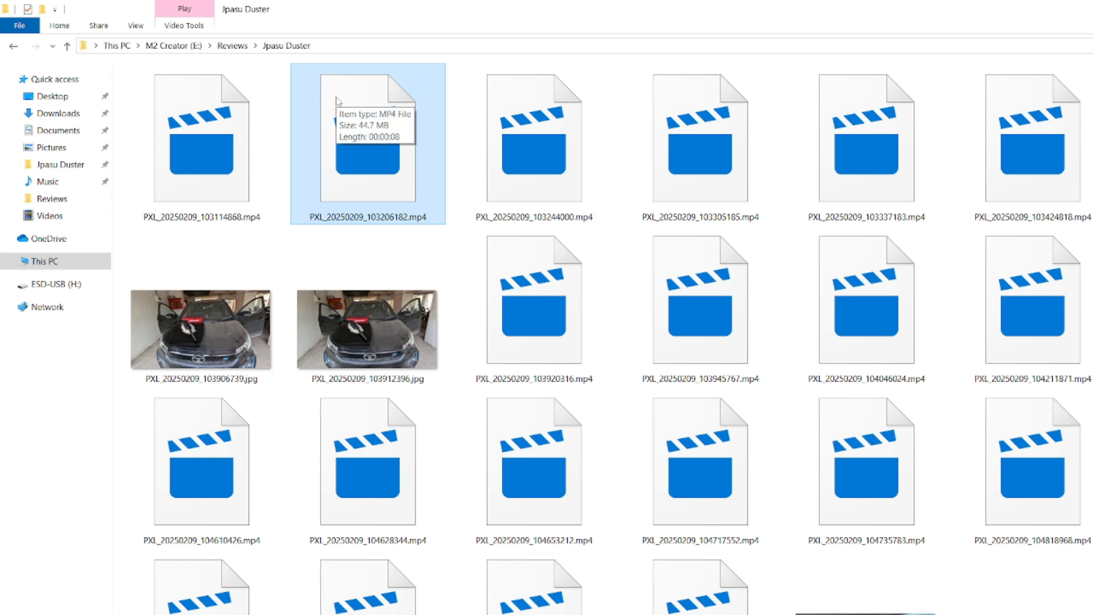
right_click(367, 136)
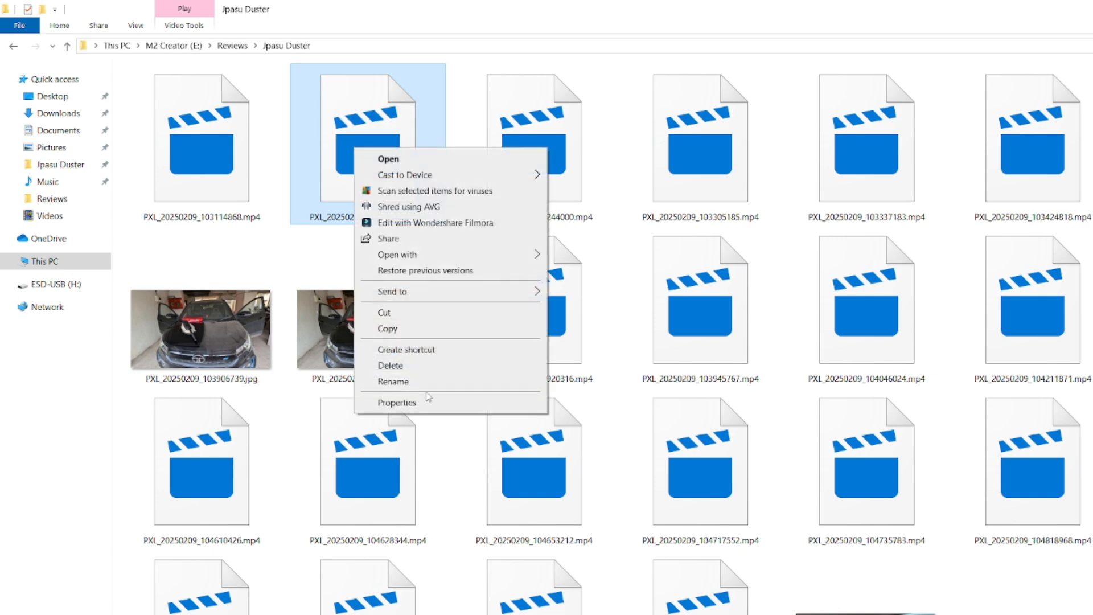
click(397, 403)
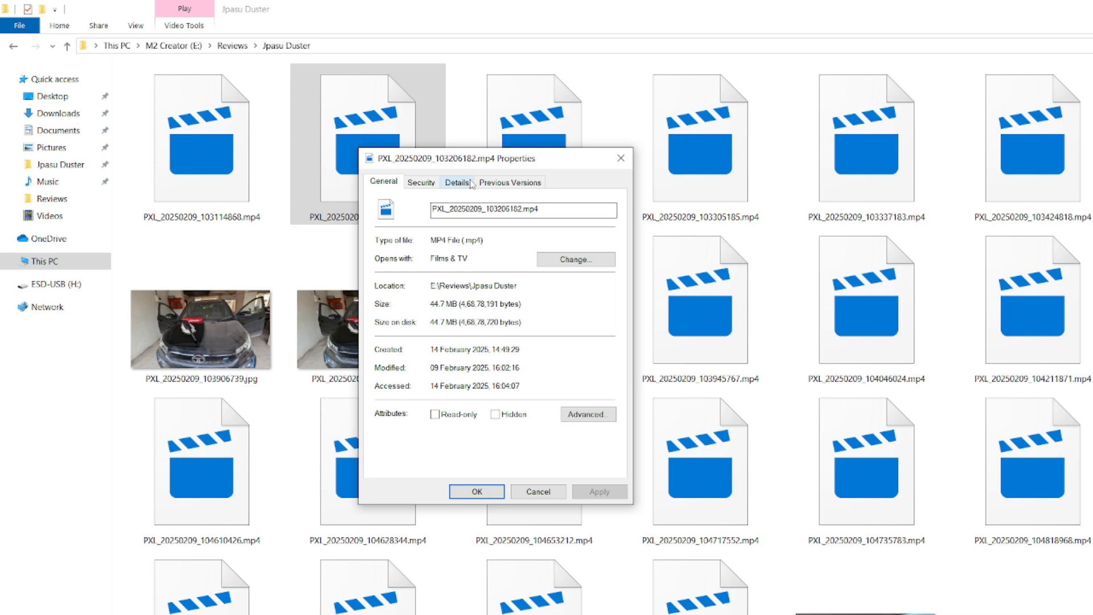
click(456, 182)
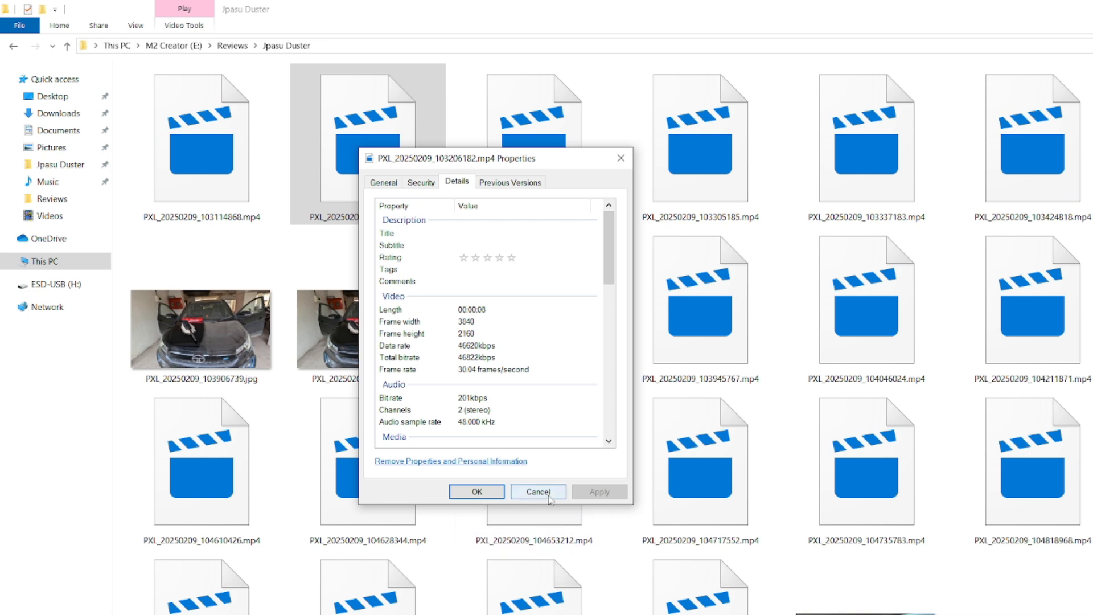
click(536, 491)
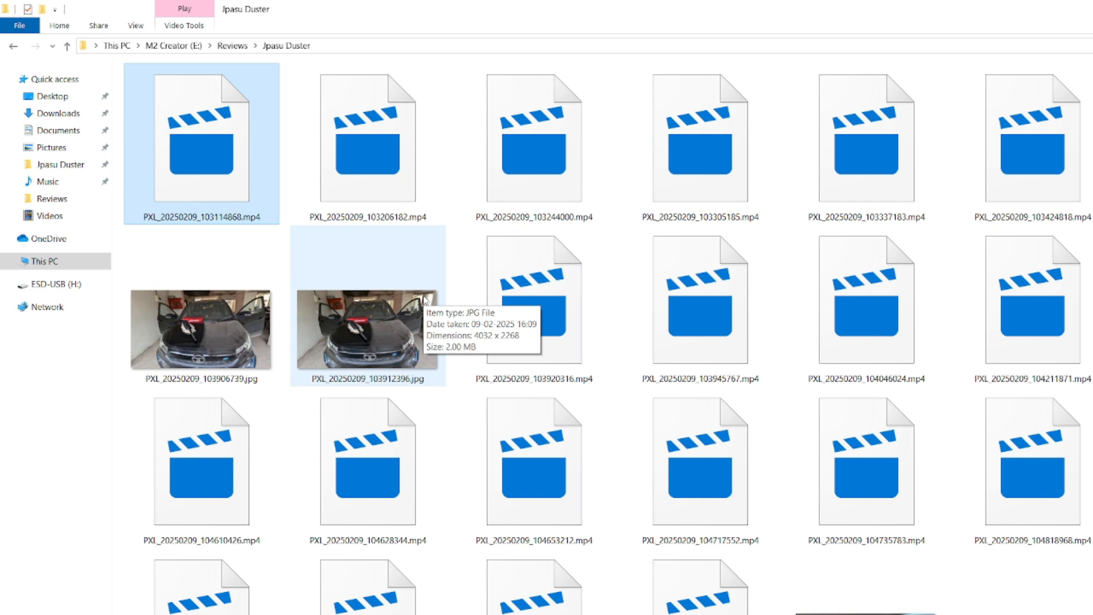
mouse_move(425, 300)
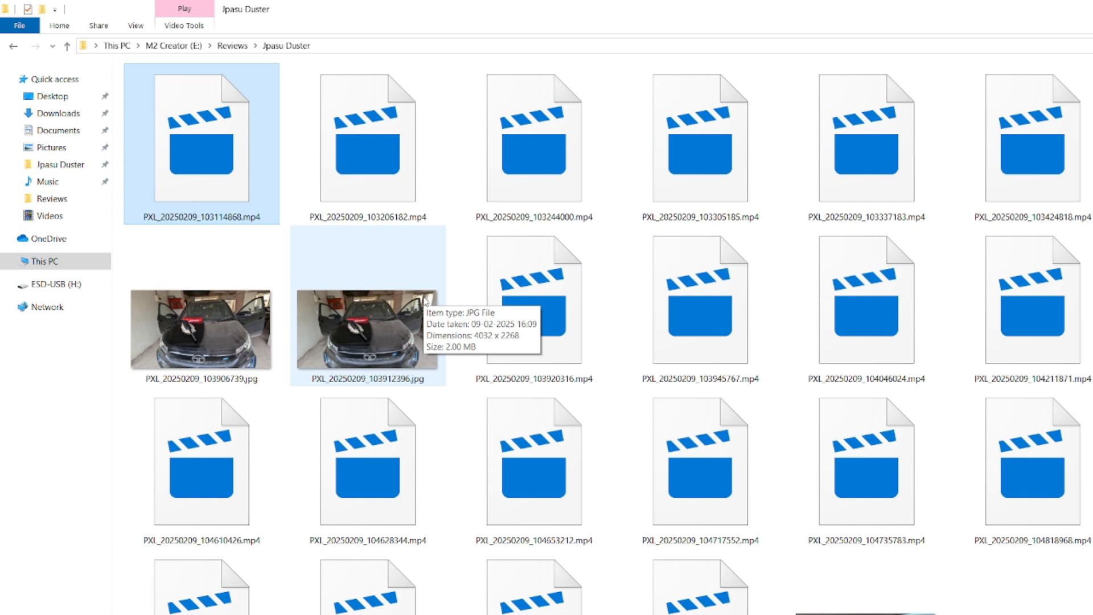
mouse_move(445, 295)
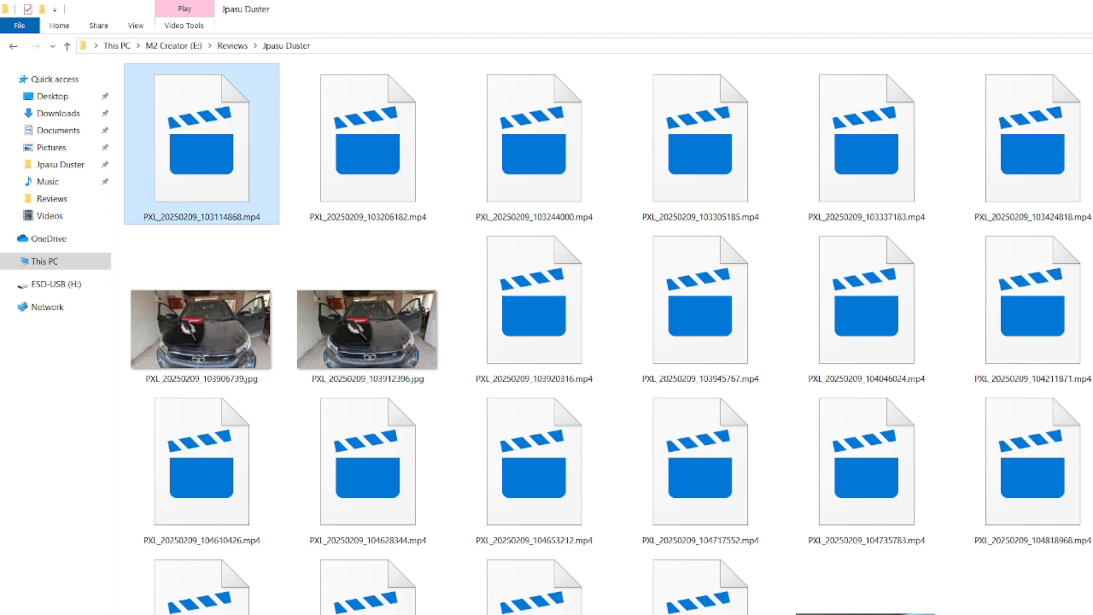
Open codecguide.com's K-Lite Standard page from Google results and highlight version 18.8.0
click(609, 15)
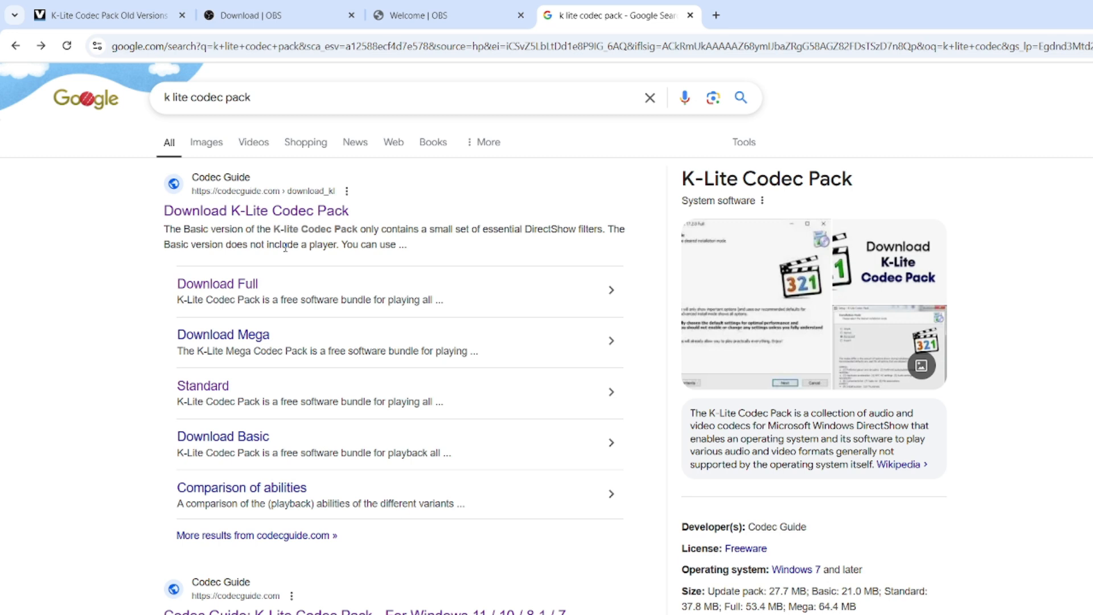
mouse_move(459, 427)
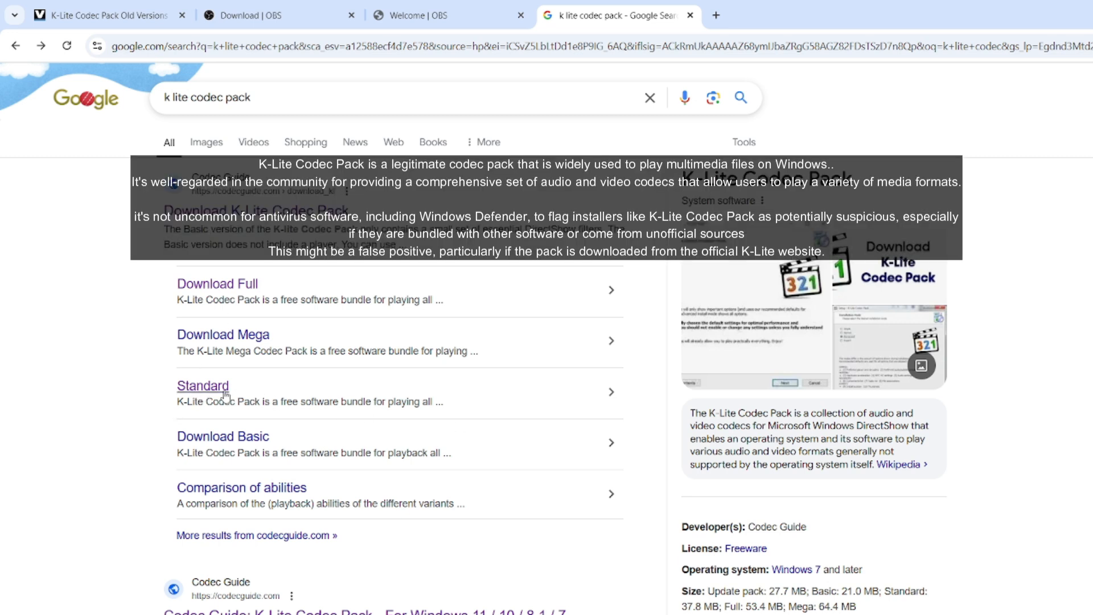
click(202, 385)
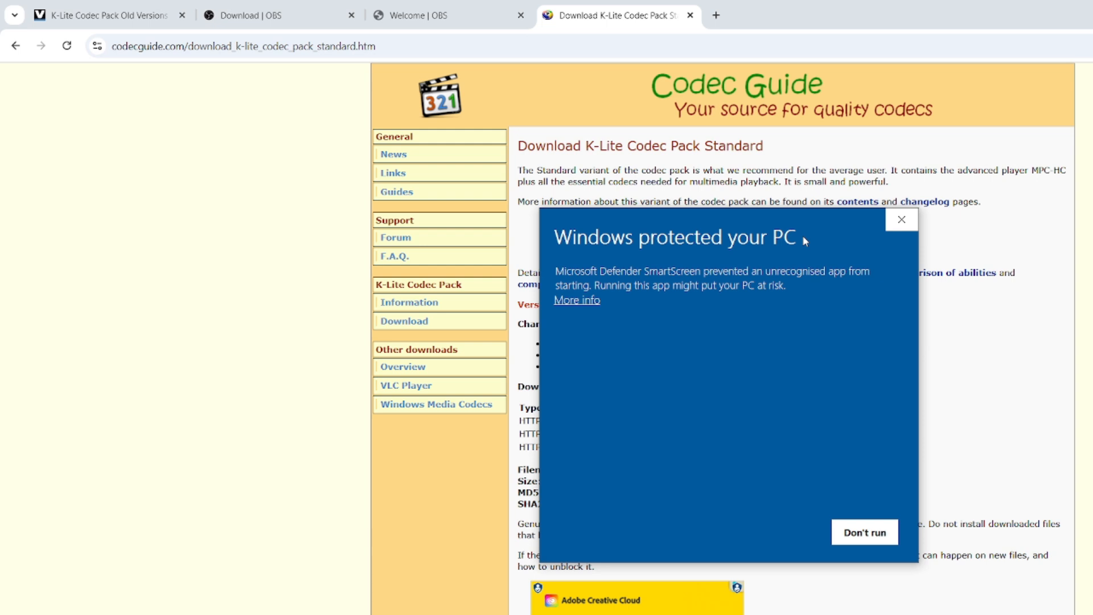
mouse_move(703, 224)
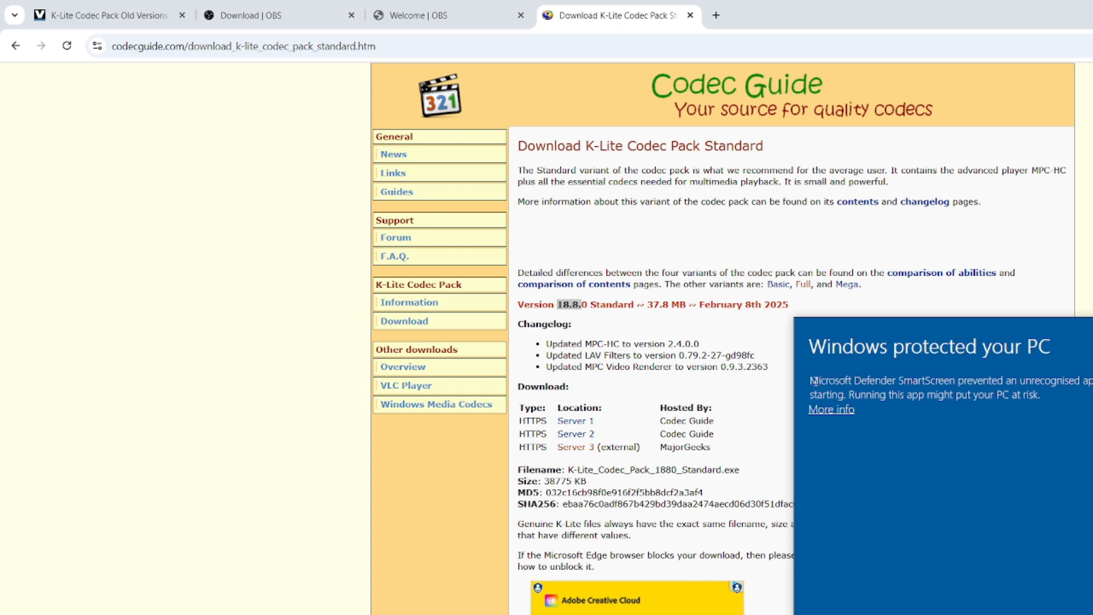
double_click(847, 380)
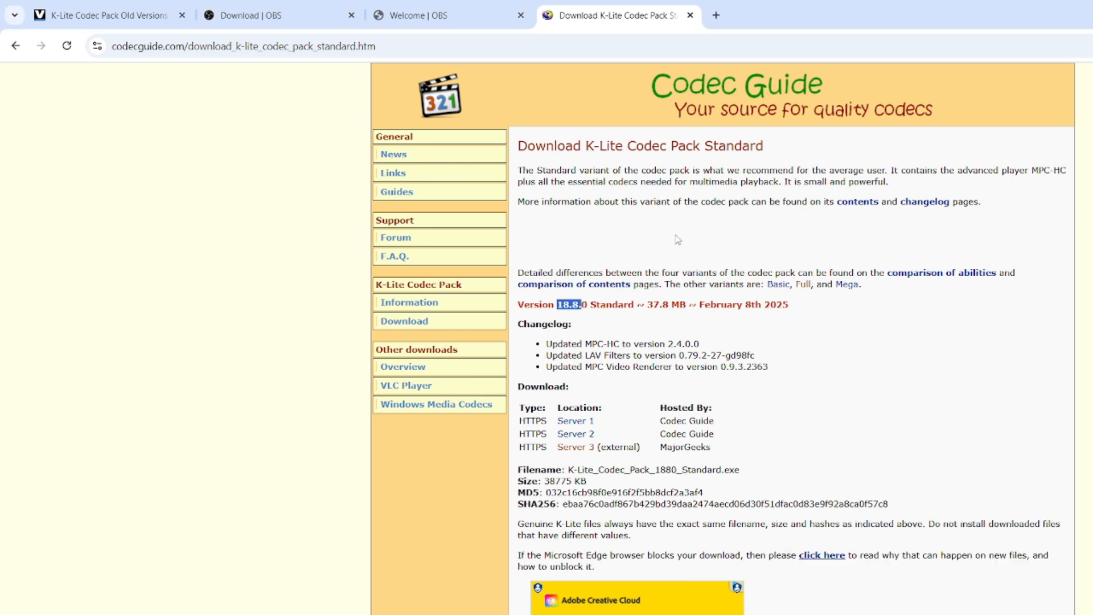
mouse_move(584, 326)
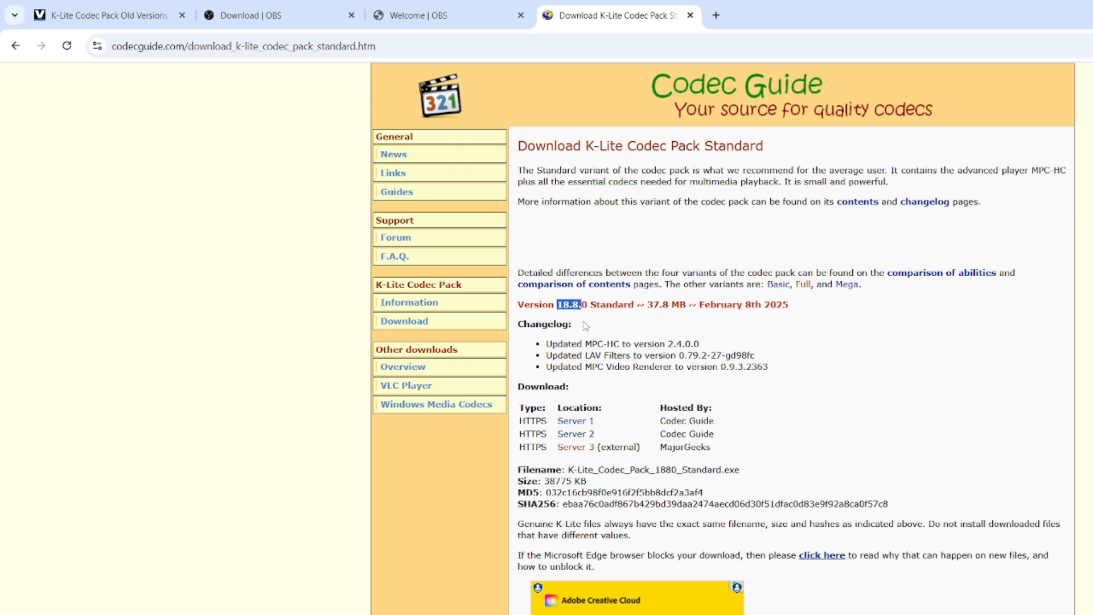
mouse_move(617, 328)
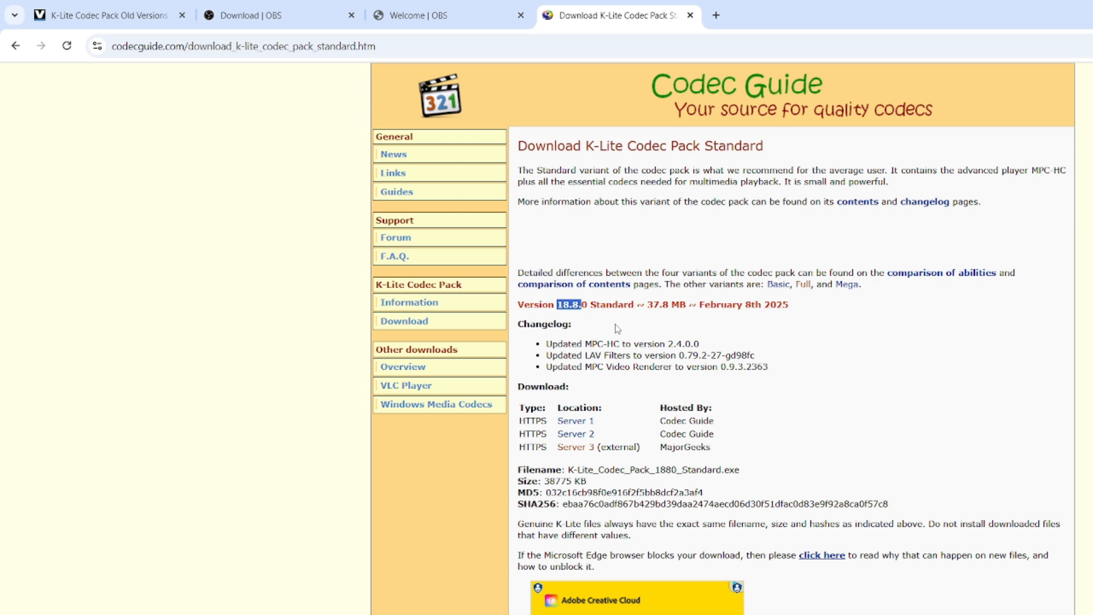
Download K-Lite_Codec_Pack_1780_Standard.exe from VideoHelp's old versions list
click(104, 15)
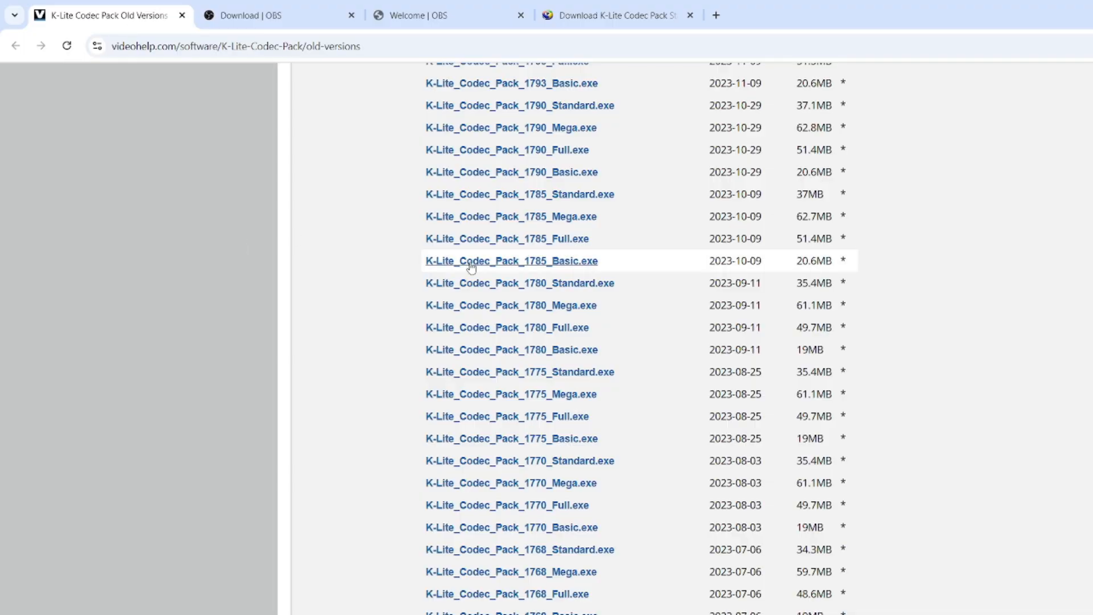
mouse_move(583, 349)
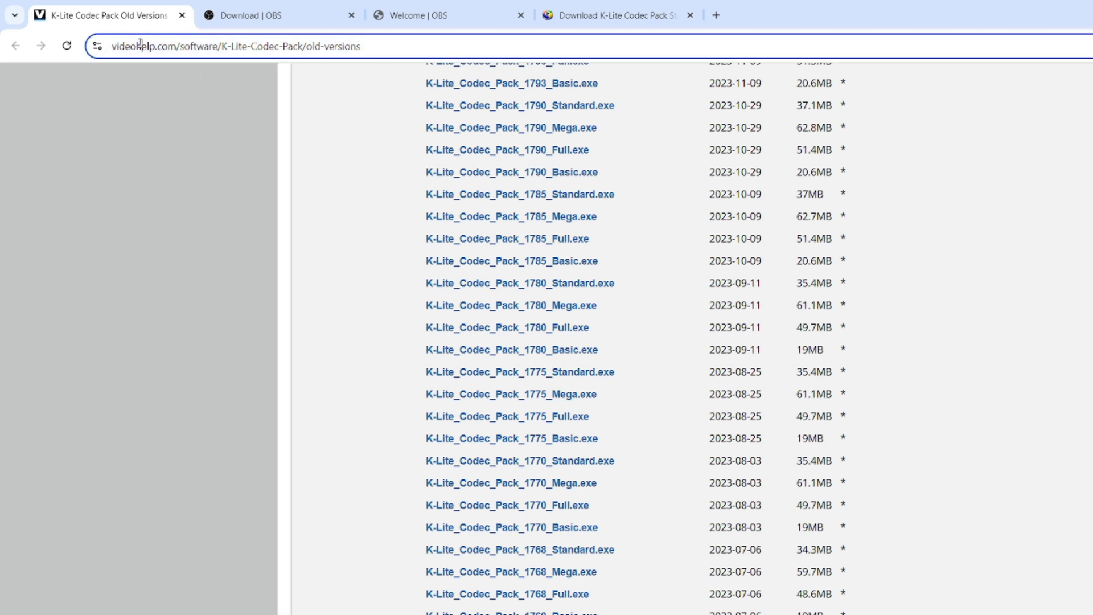
click(237, 46)
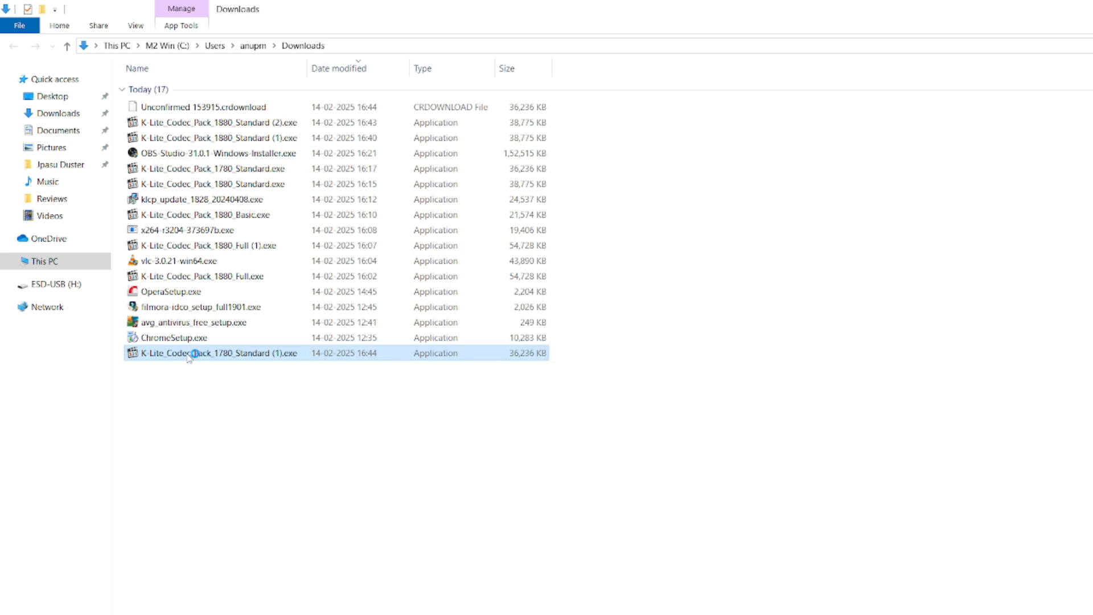
Launch the 17.8.0 installer, skip the update check, and choose Advanced mode
double_click(212, 353)
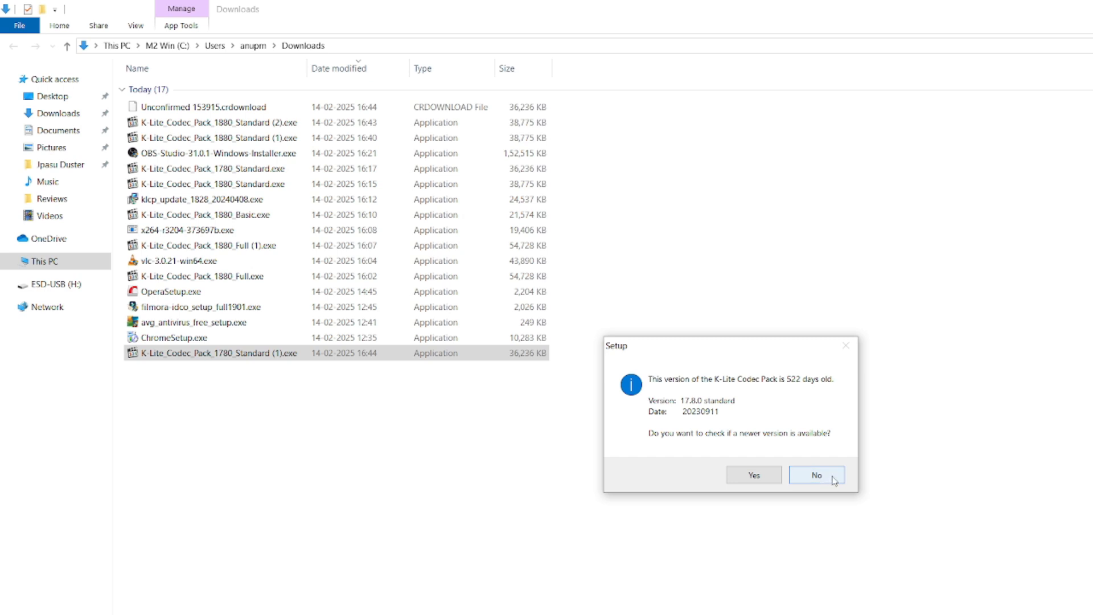
click(815, 475)
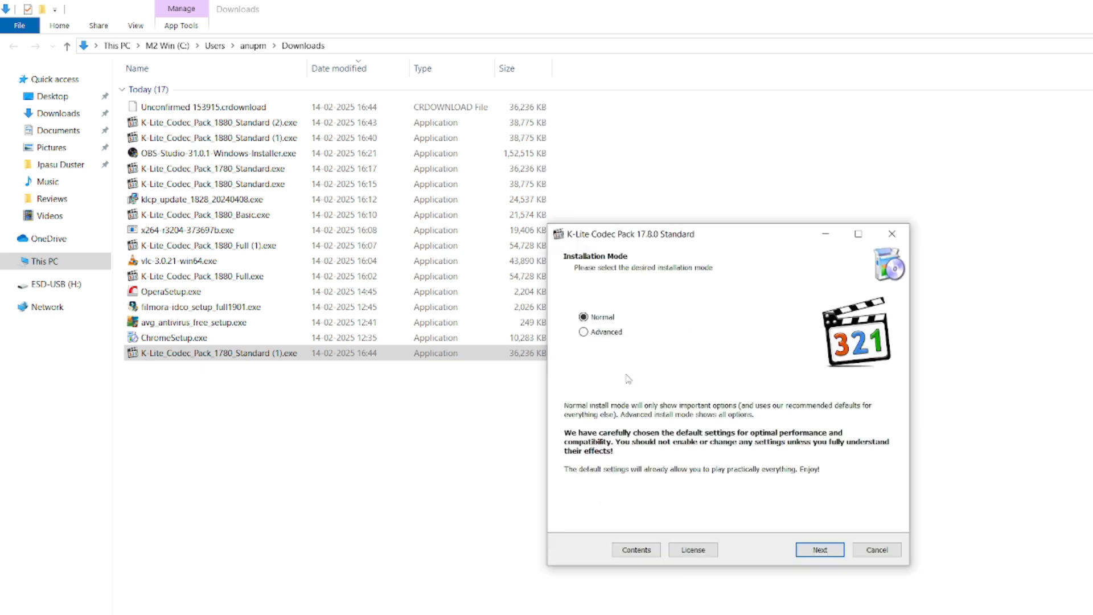
click(583, 332)
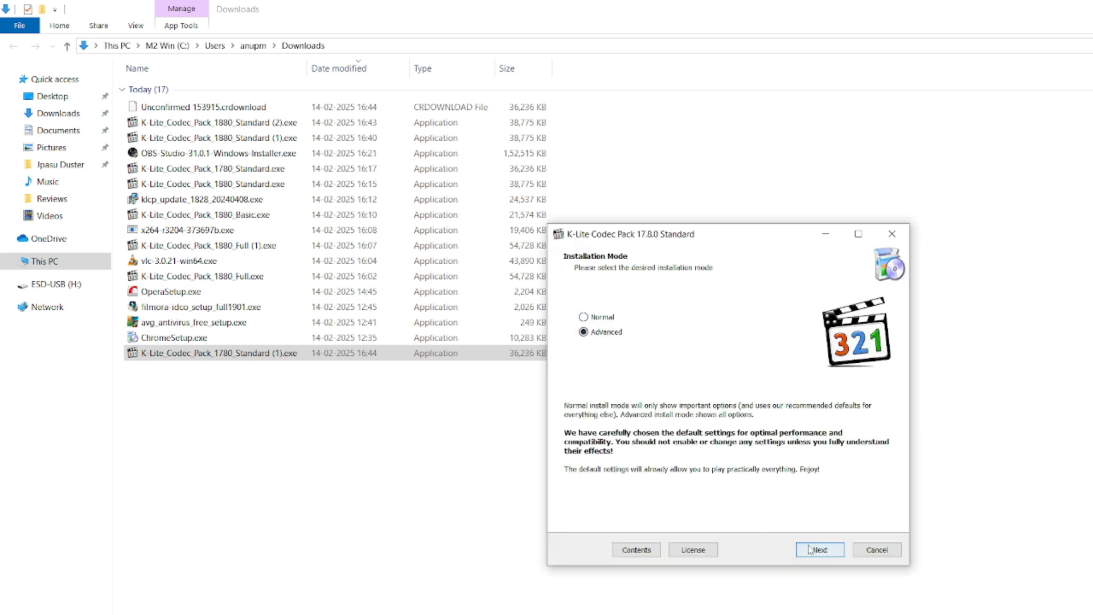
click(819, 549)
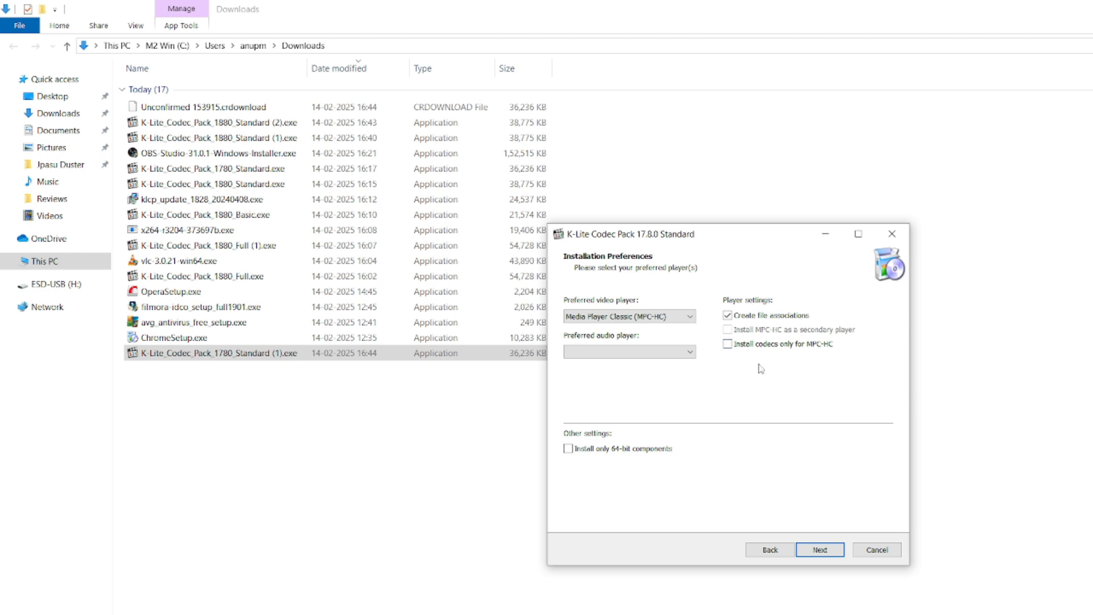
mouse_move(598, 305)
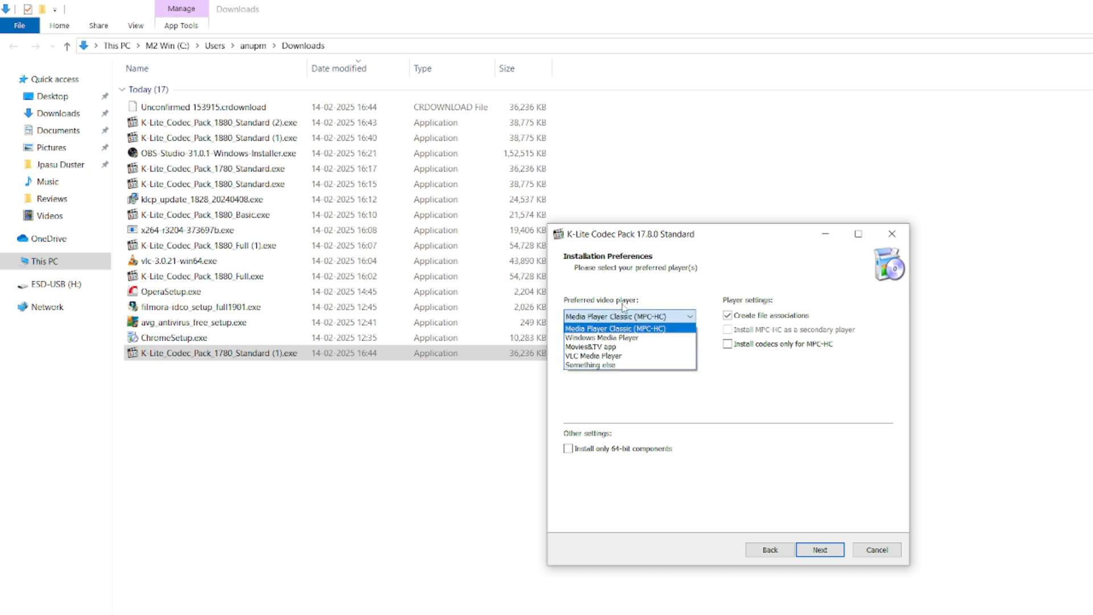
mouse_move(624, 347)
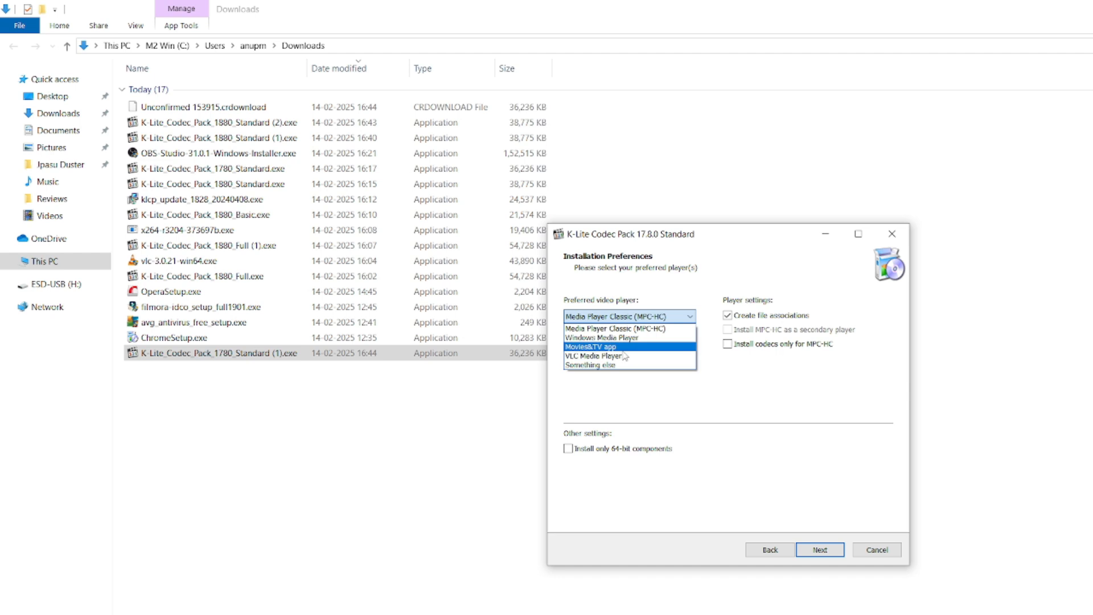
Set VLC Media Player as the preferred video and audio player
click(590, 355)
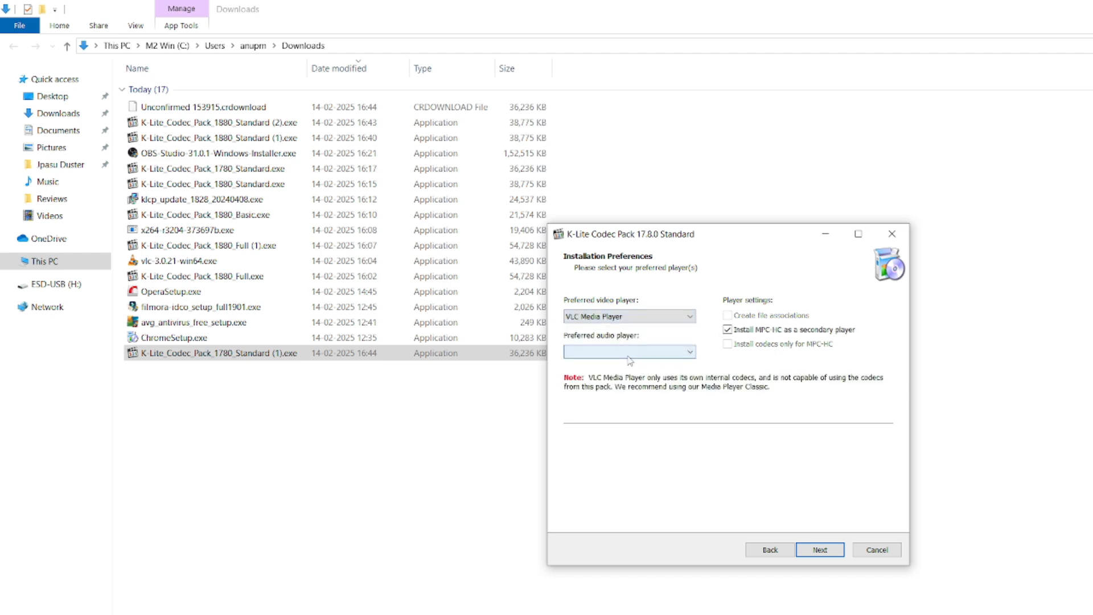
click(628, 351)
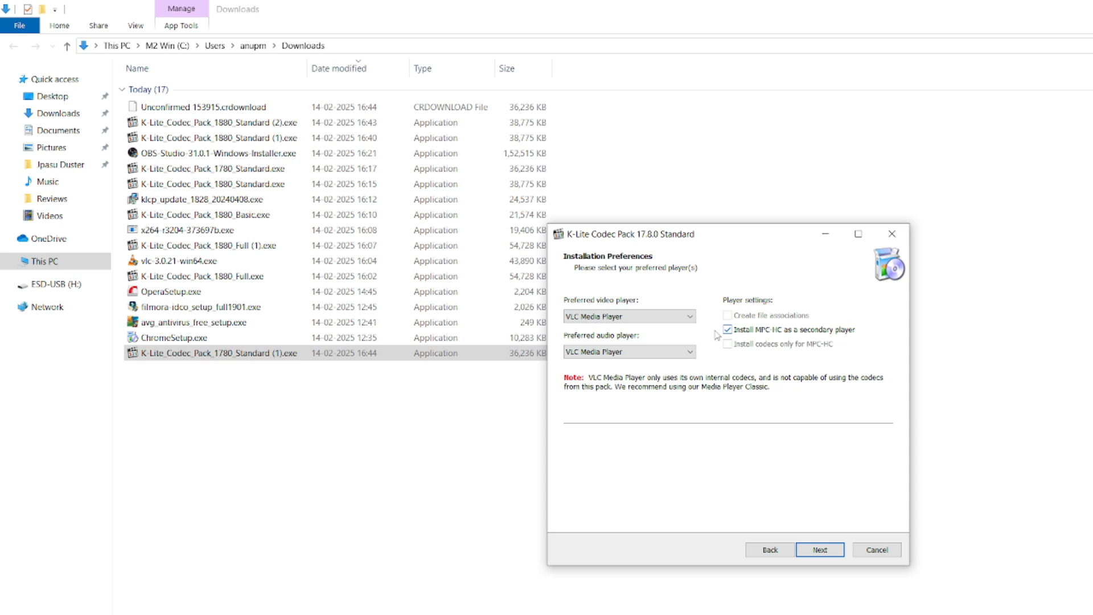
click(819, 549)
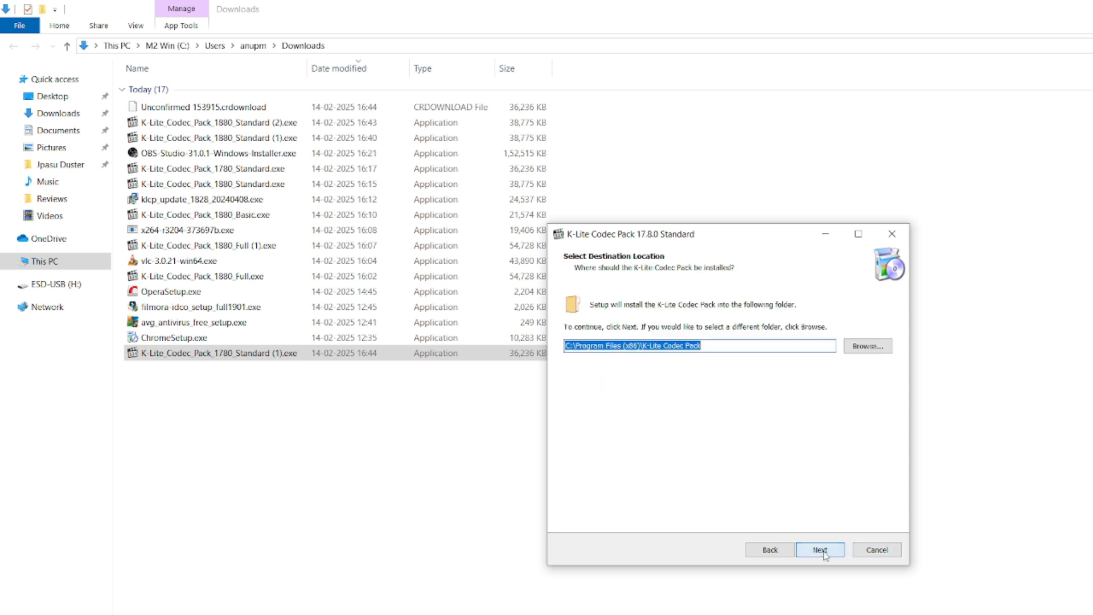
Keep the default install folder and default components, including Icaros ThumbnailProvider
click(819, 549)
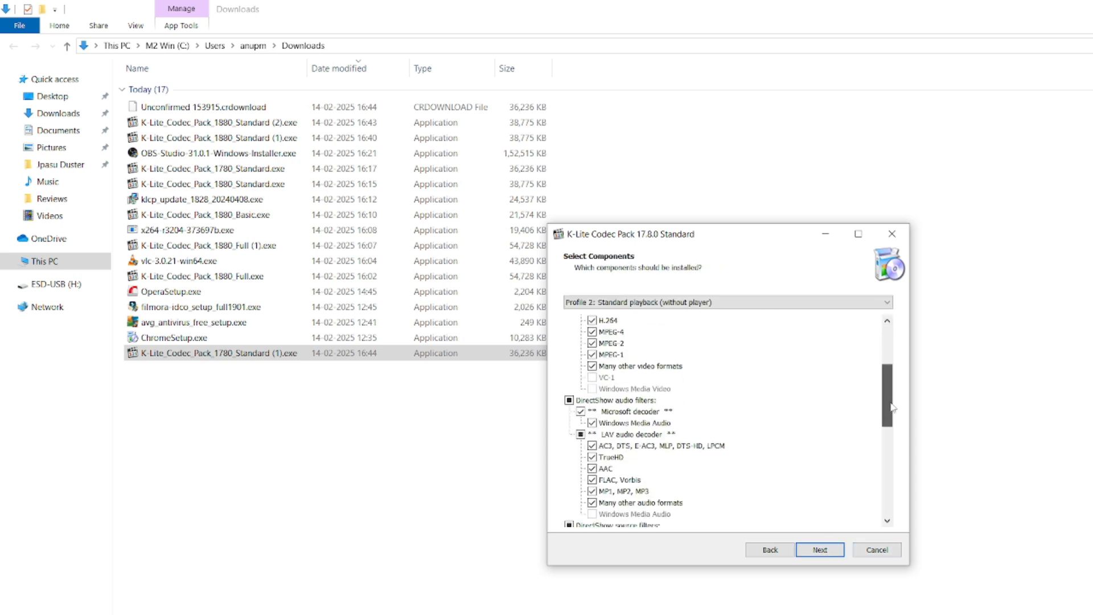
scroll(down, 3)
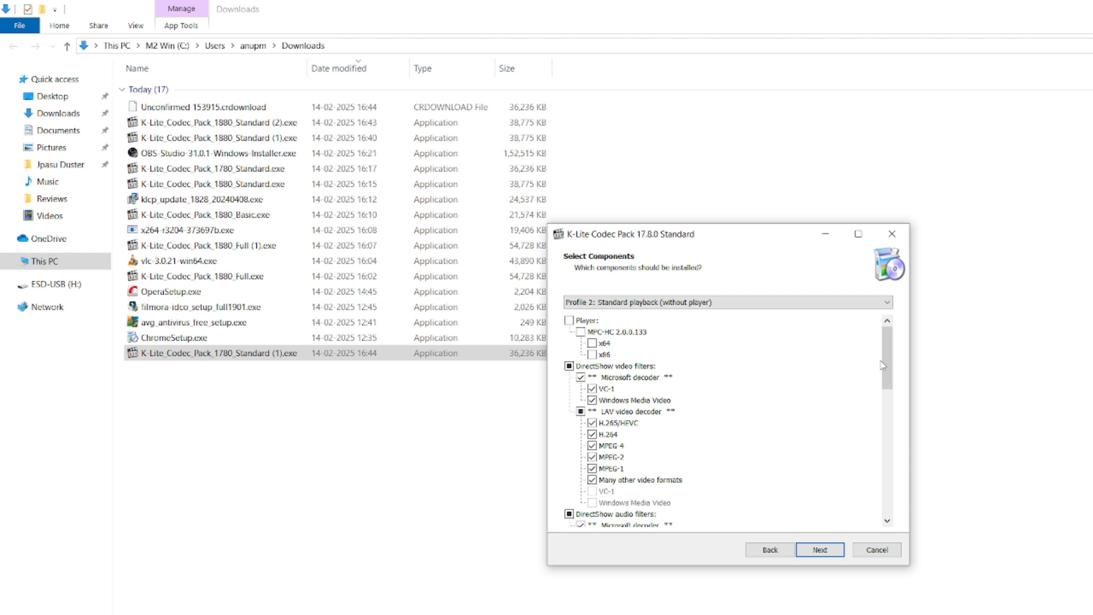
scroll(down, 3)
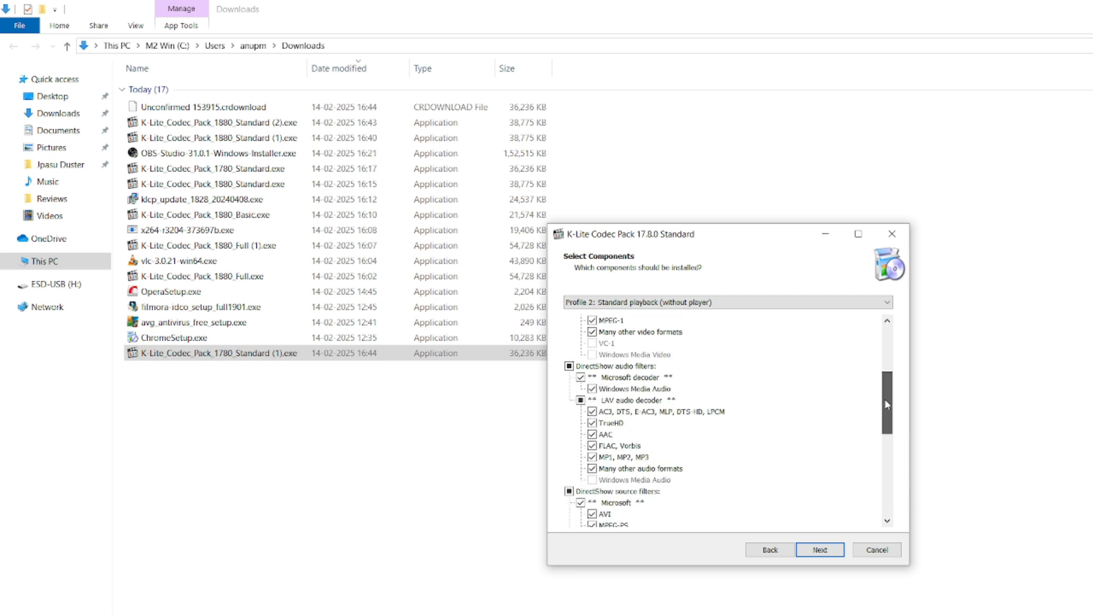
scroll(down, 3)
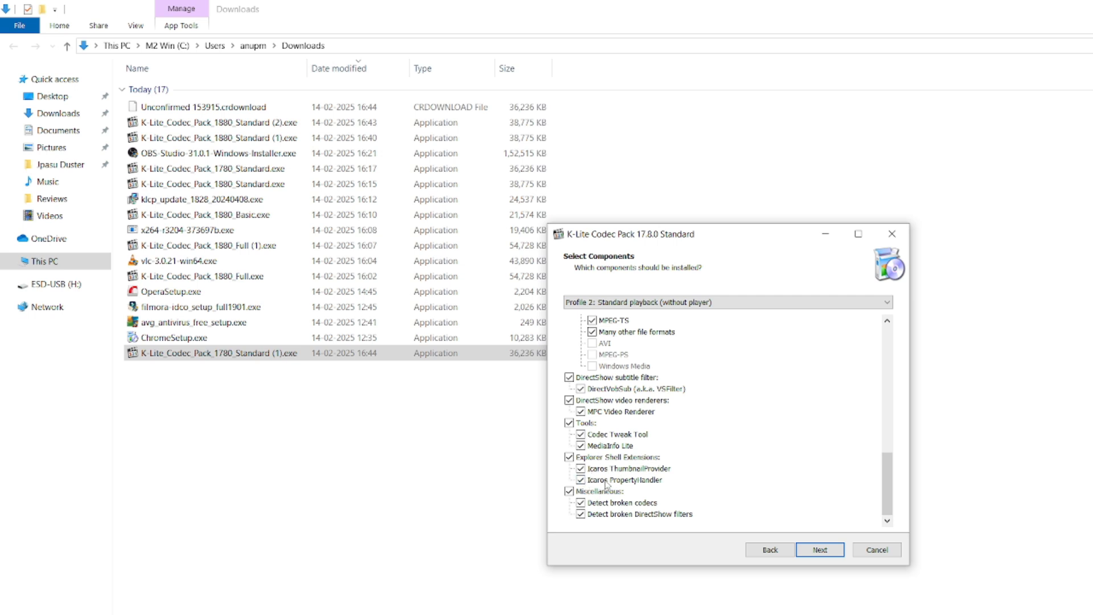
mouse_move(660, 519)
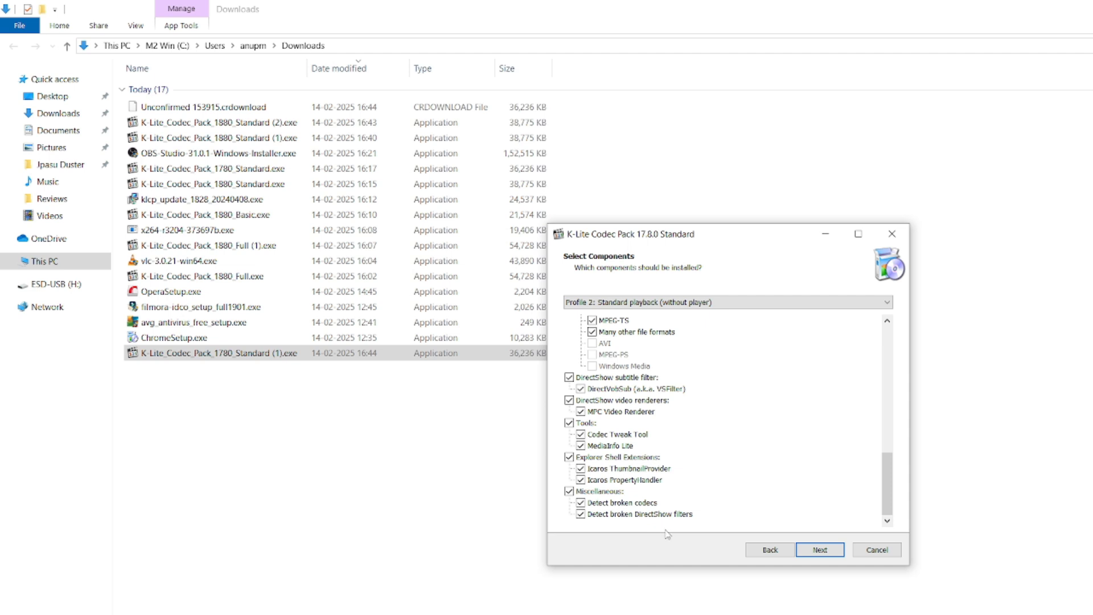
mouse_move(678, 538)
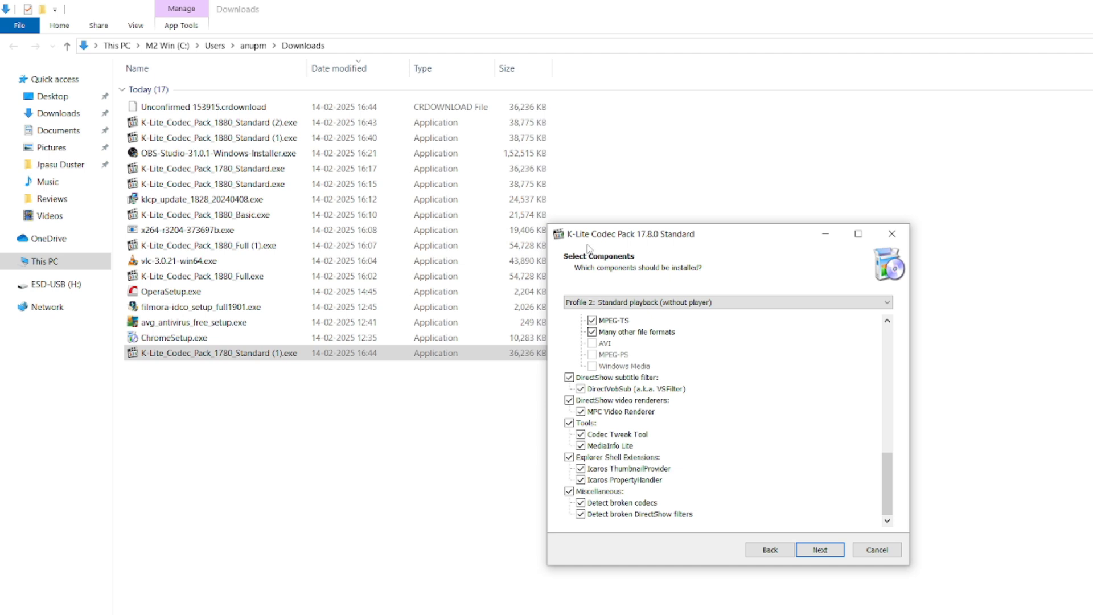
mouse_move(789, 393)
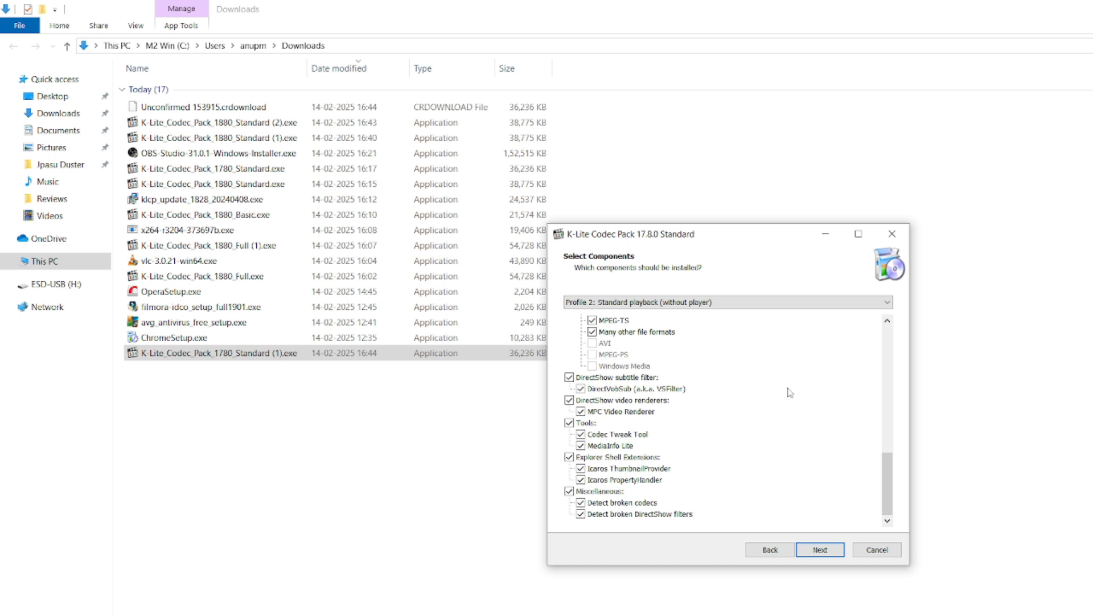
mouse_move(662, 444)
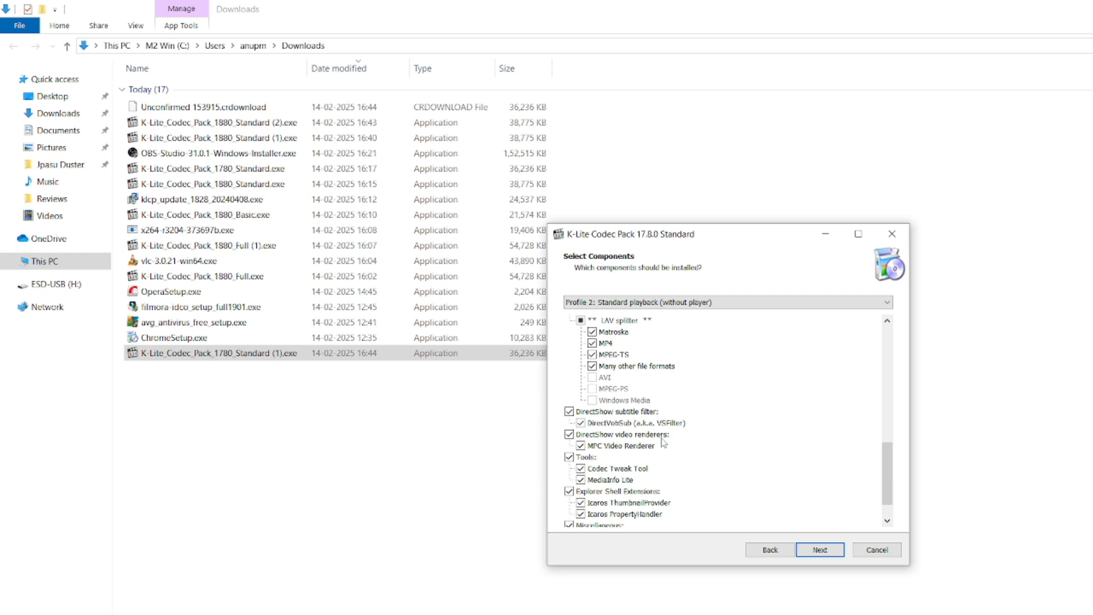
scroll(down, 3)
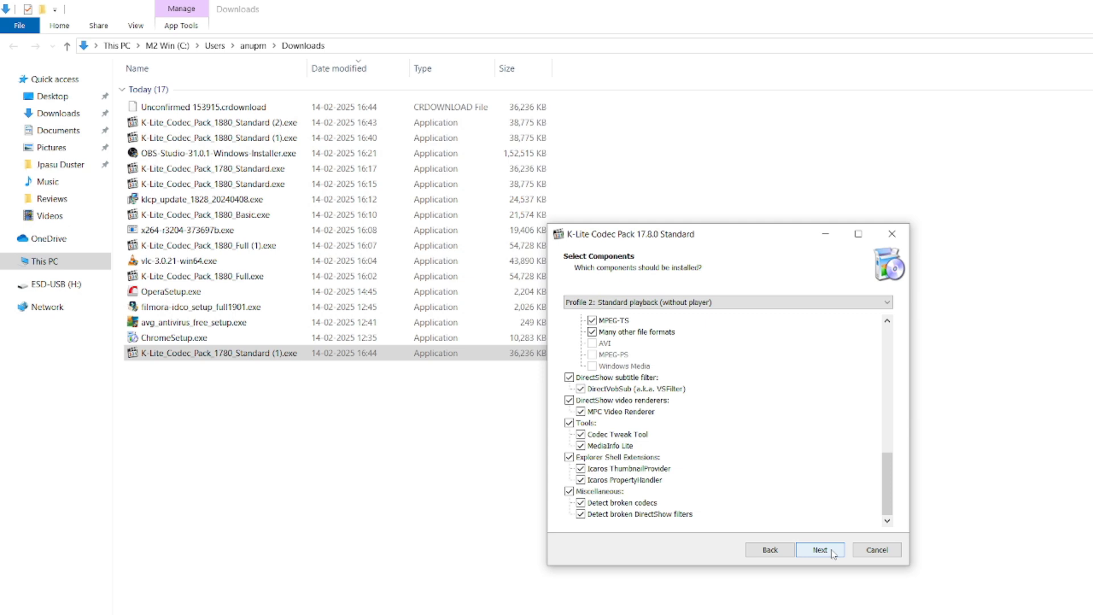
click(819, 549)
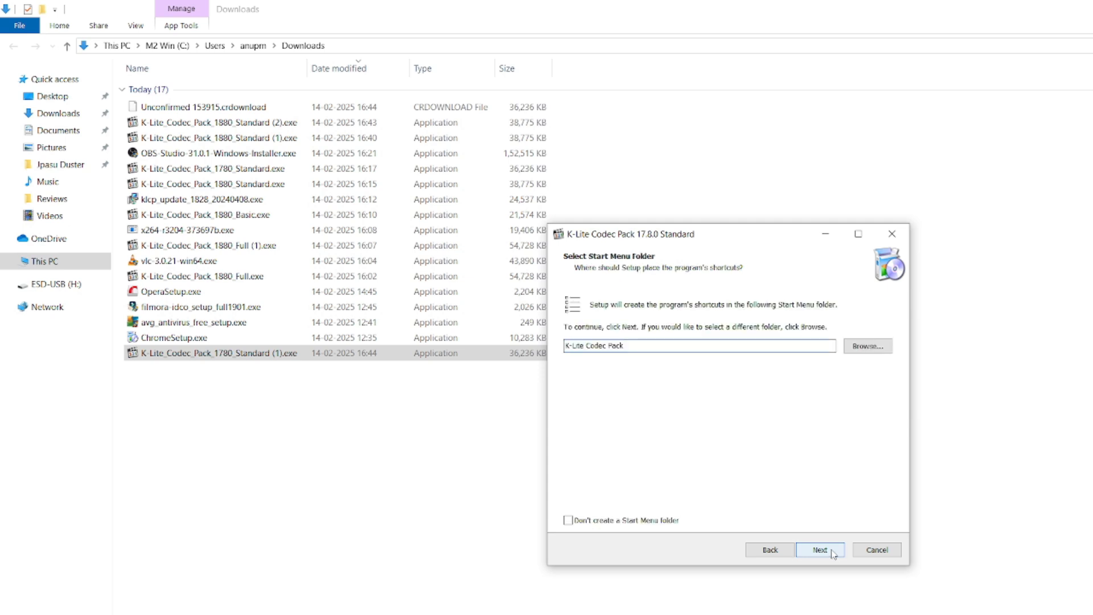
Keep defaults for Start Menu, tasks, hardware acceleration, languages, and file associations
click(819, 549)
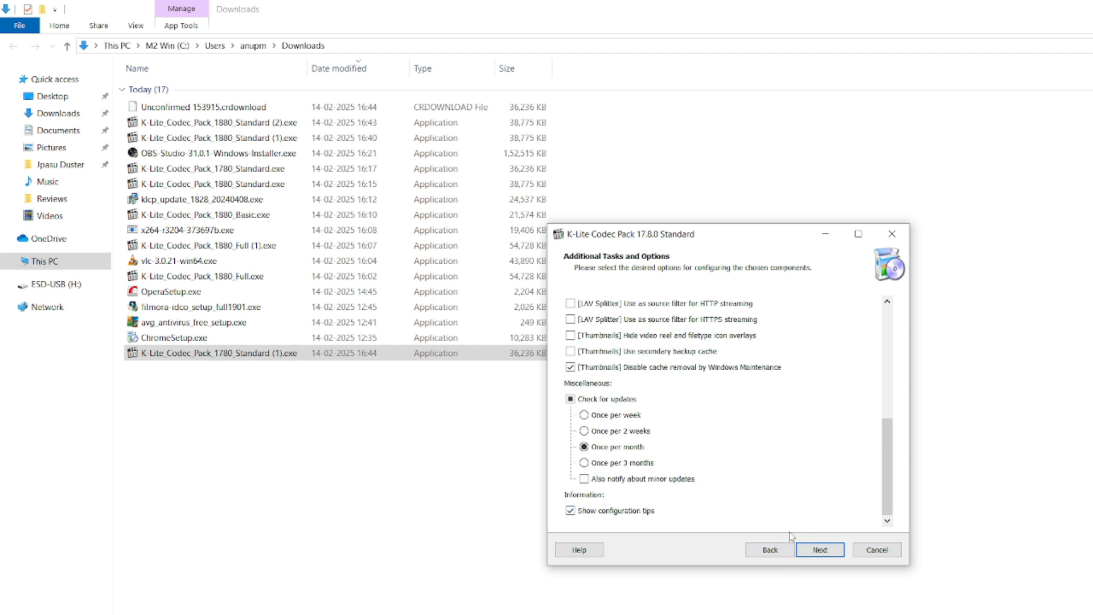
click(819, 549)
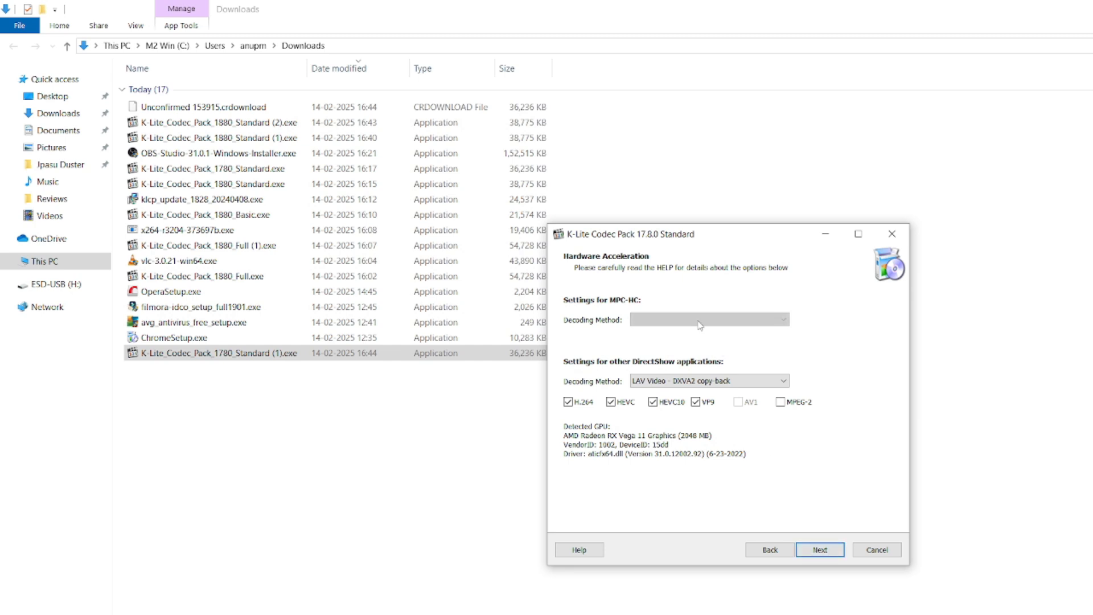
click(820, 549)
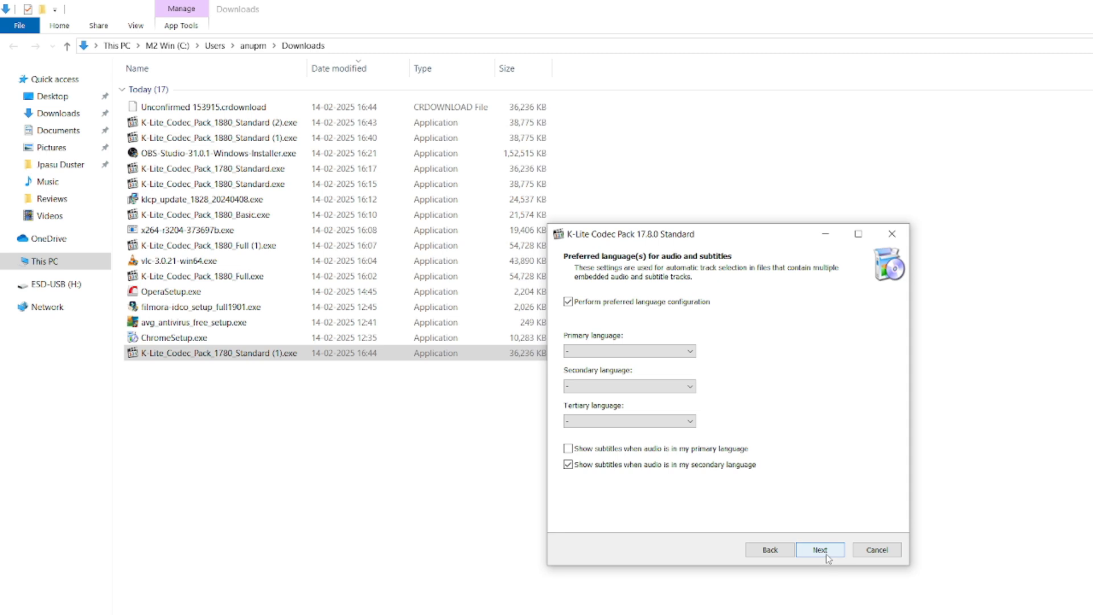
click(820, 549)
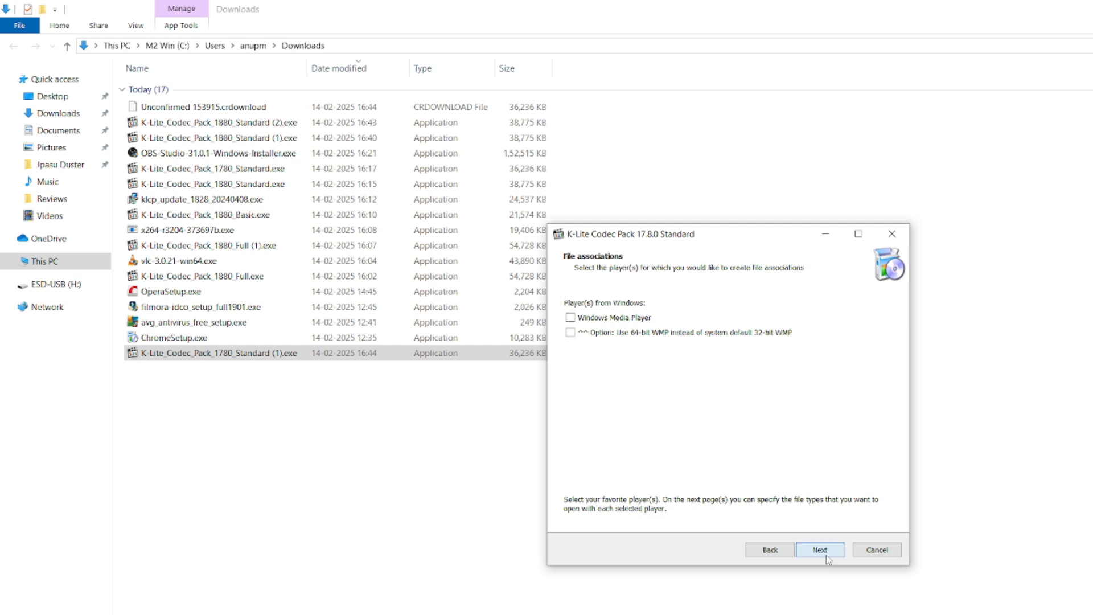
click(820, 550)
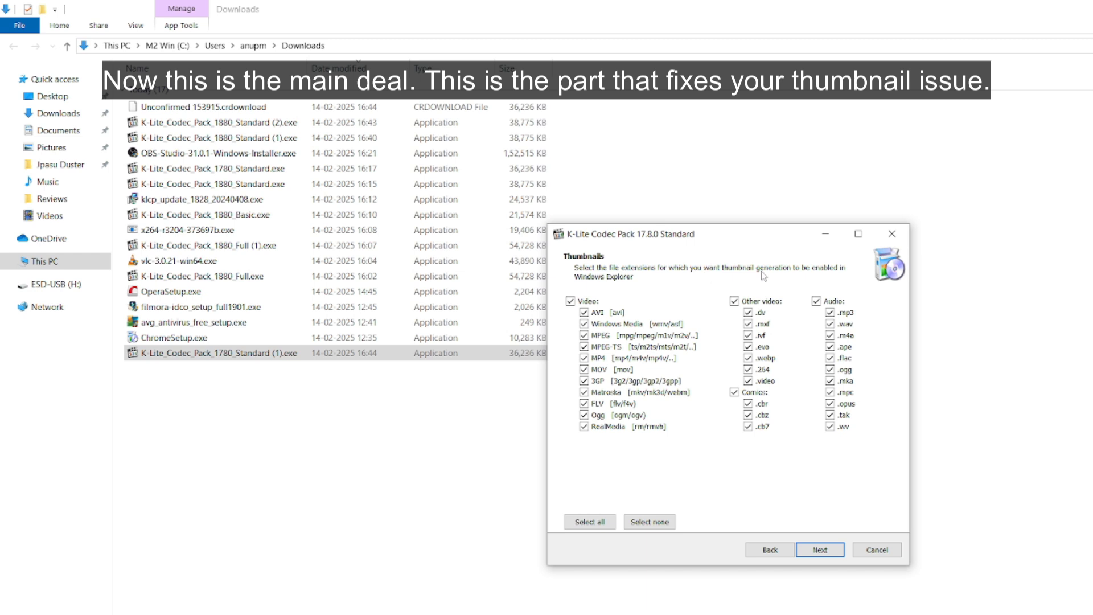
mouse_move(622, 285)
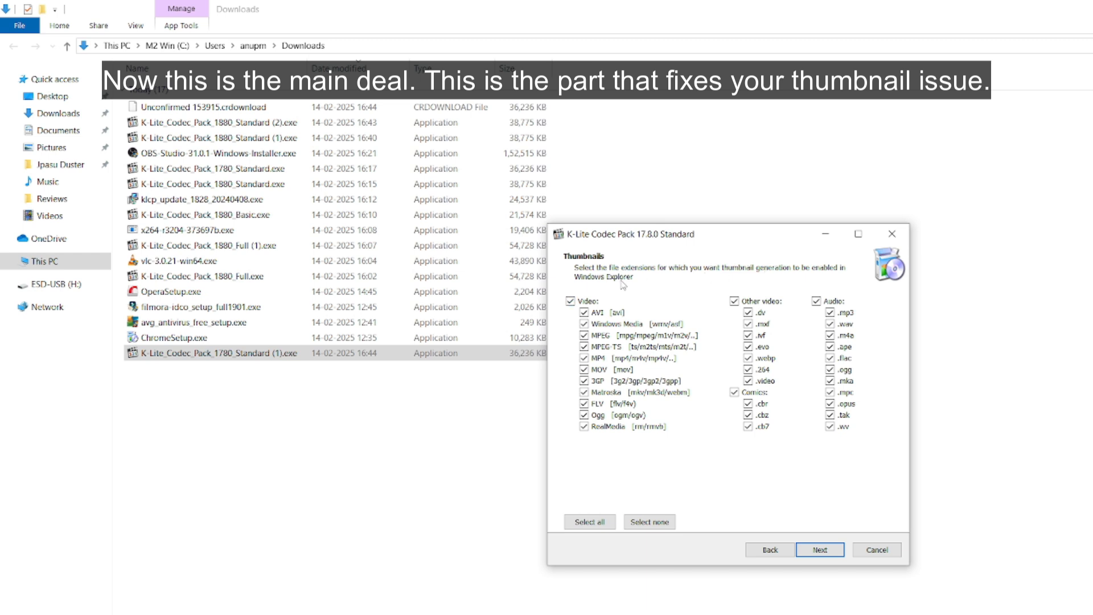
mouse_move(747, 513)
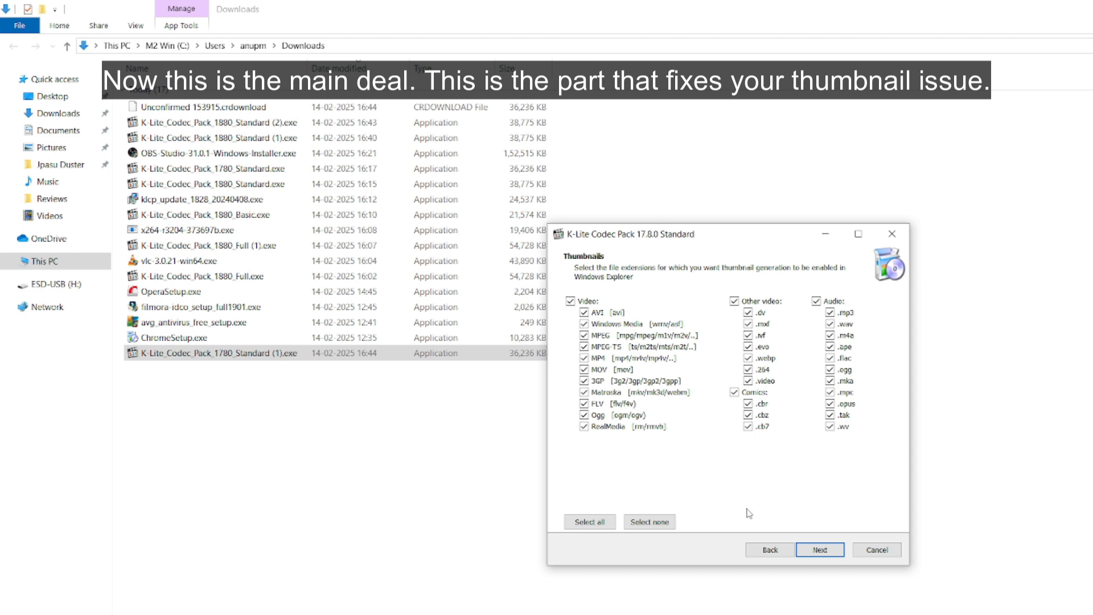
Leave all thumbnail extensions checked, including MP4, and continue to Ready to Install
click(819, 549)
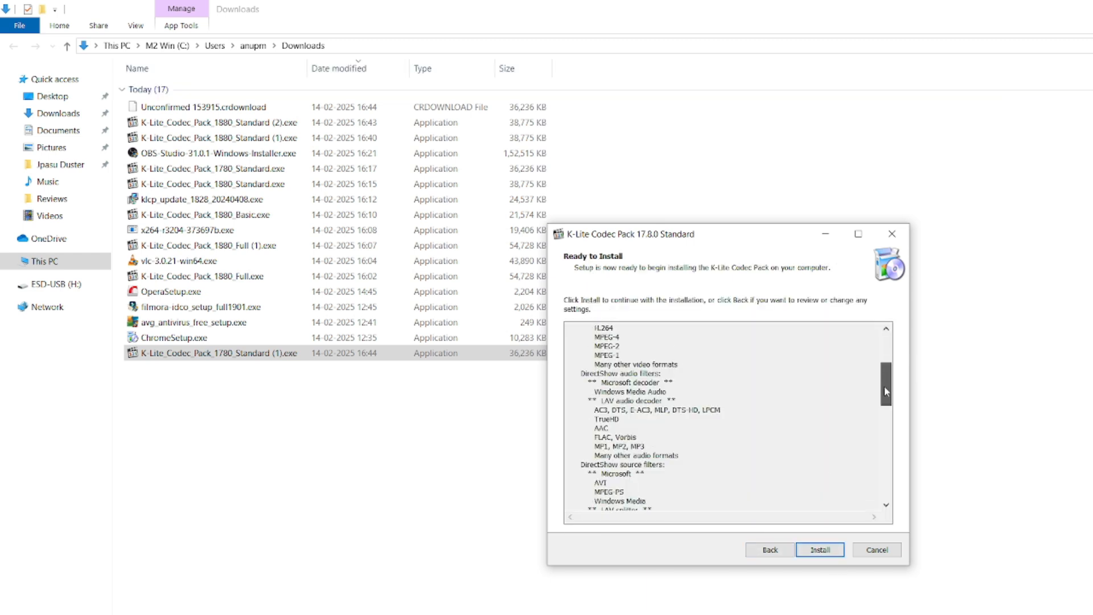
Review the Ready to Install summary, install K-Lite 17.8.0, and finish setup
scroll(down, 3)
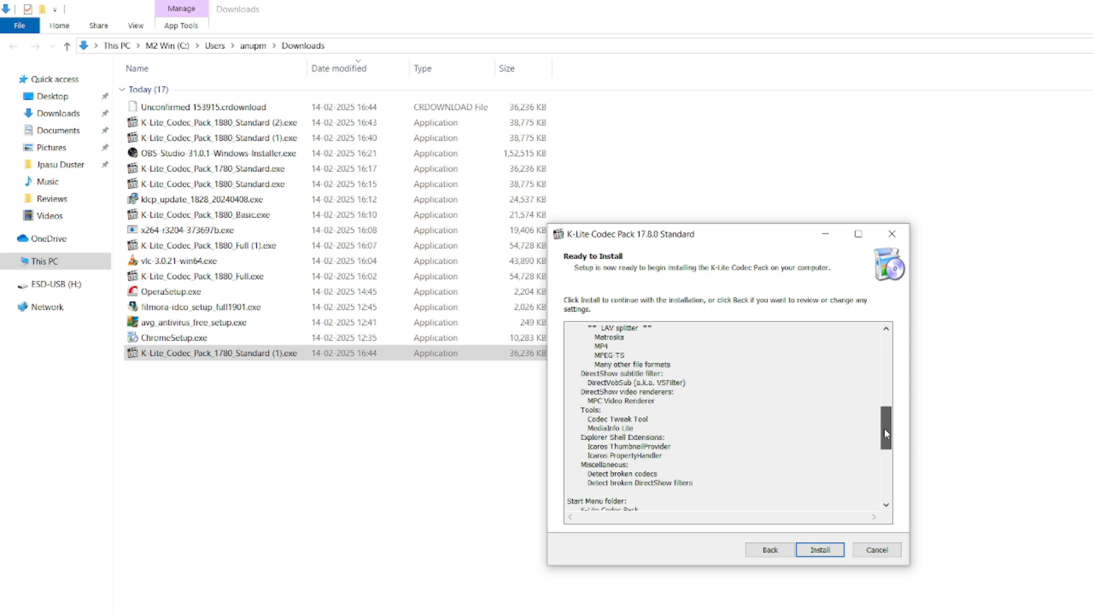
scroll(down, 3)
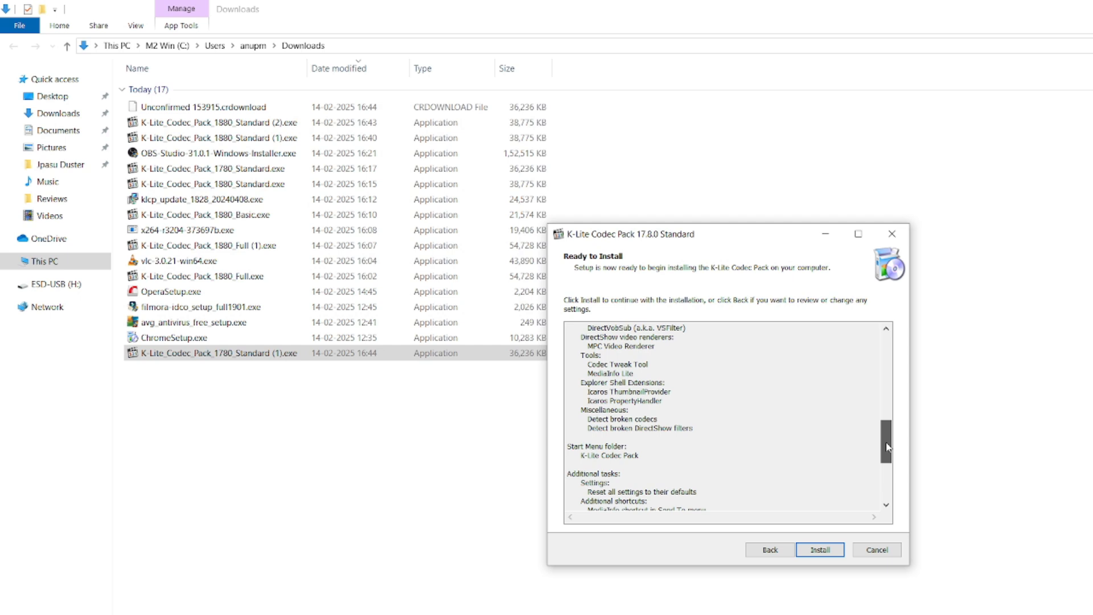
click(819, 549)
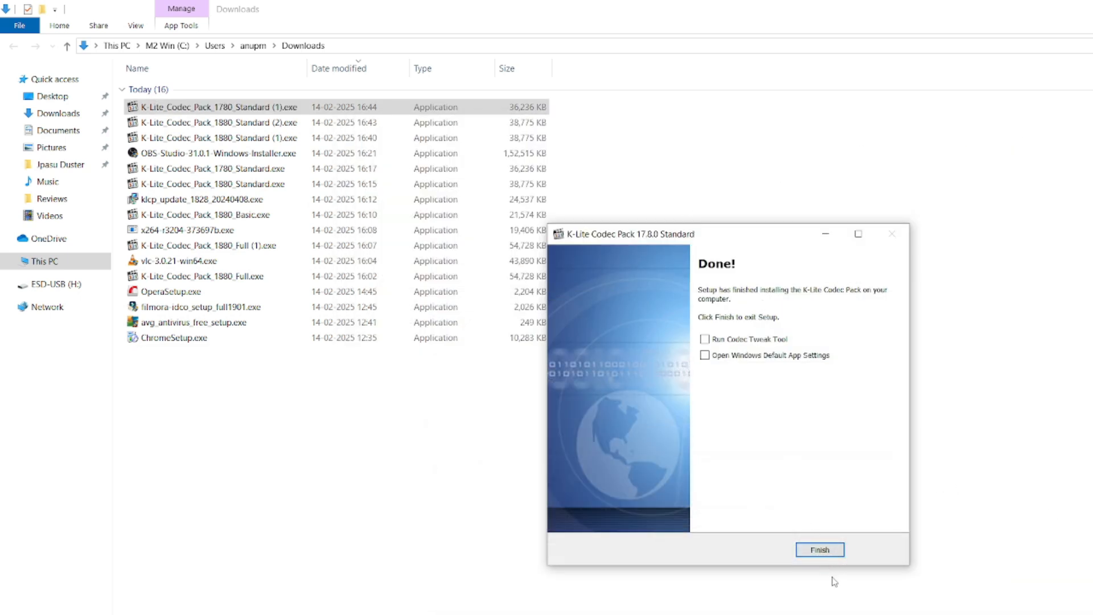
click(819, 549)
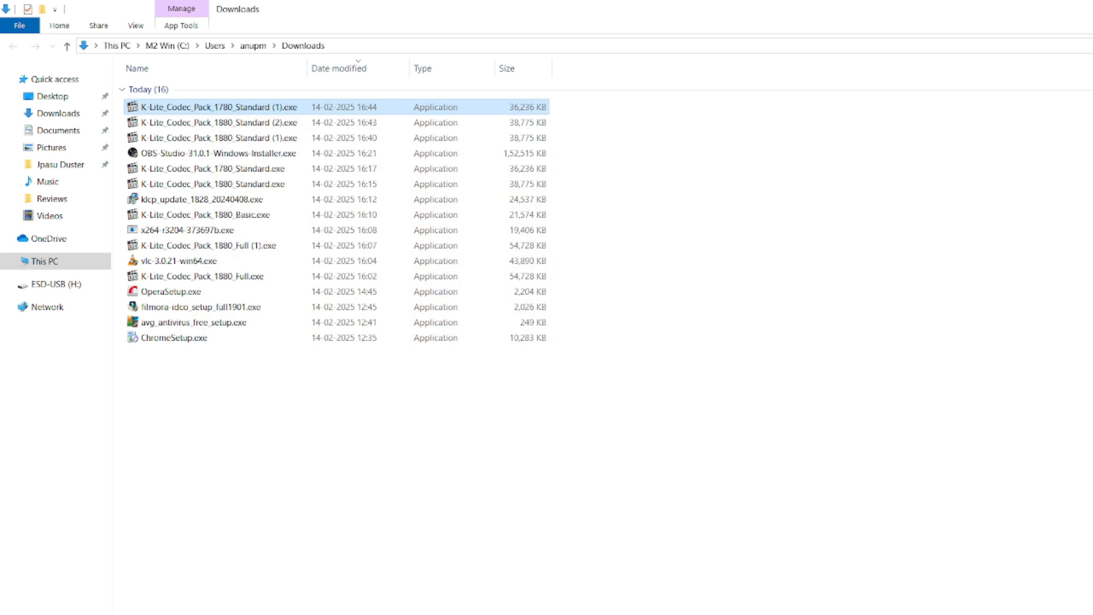
Open the Jpasu Duster folder from Quick access to view MP4 video thumbnails
click(59, 165)
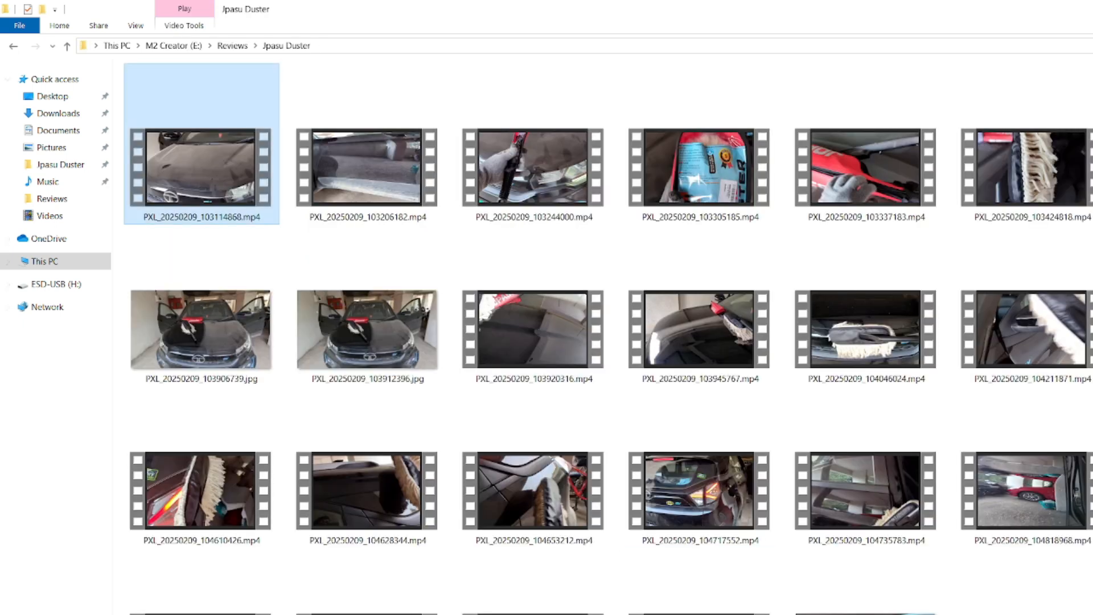
click(699, 491)
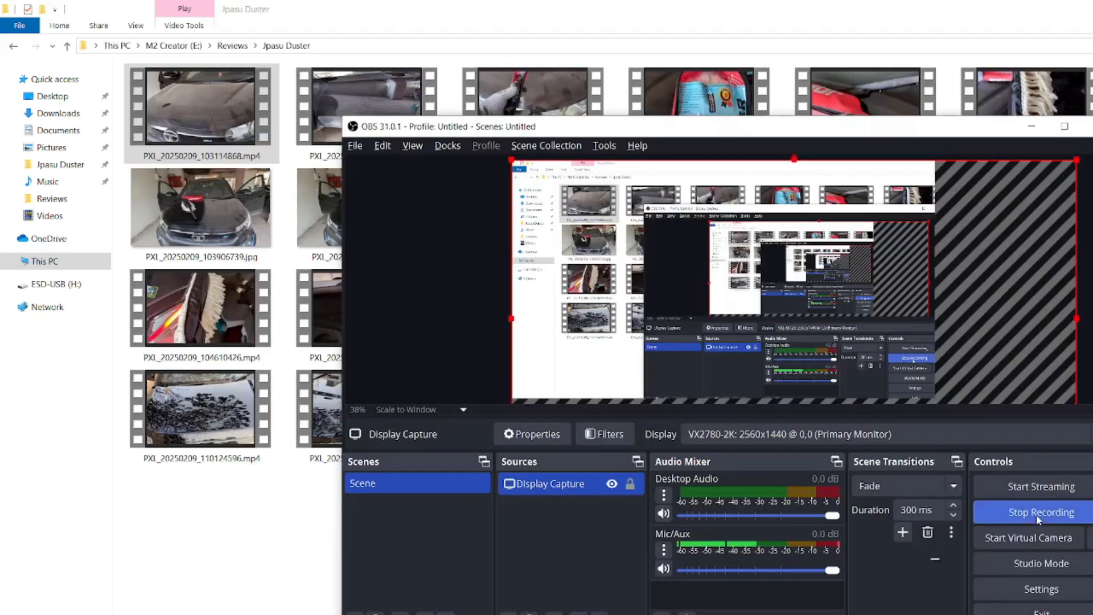
click(1038, 511)
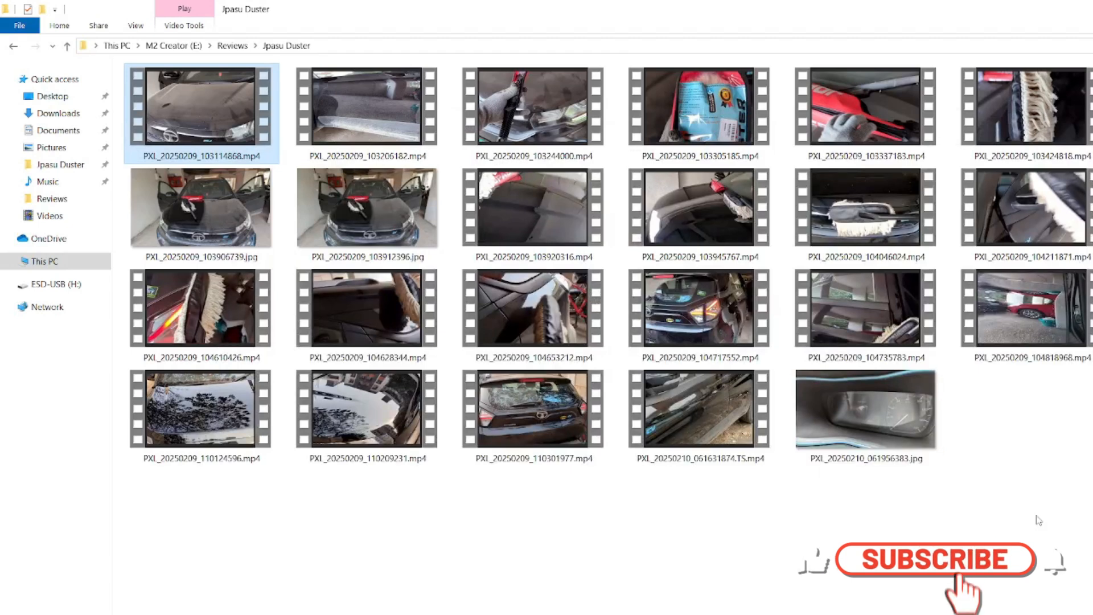
click(935, 559)
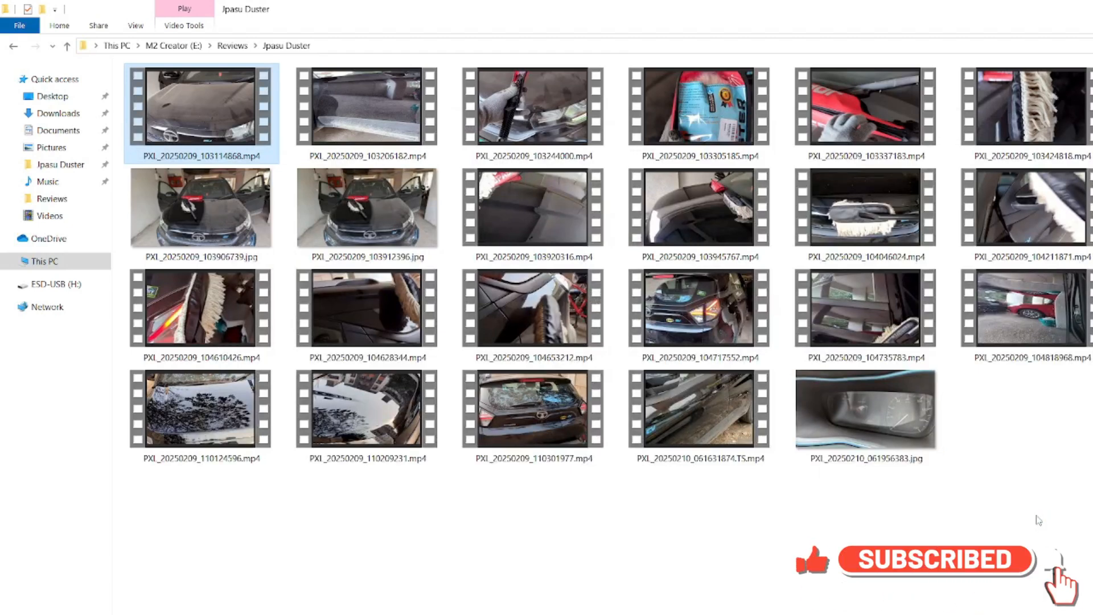